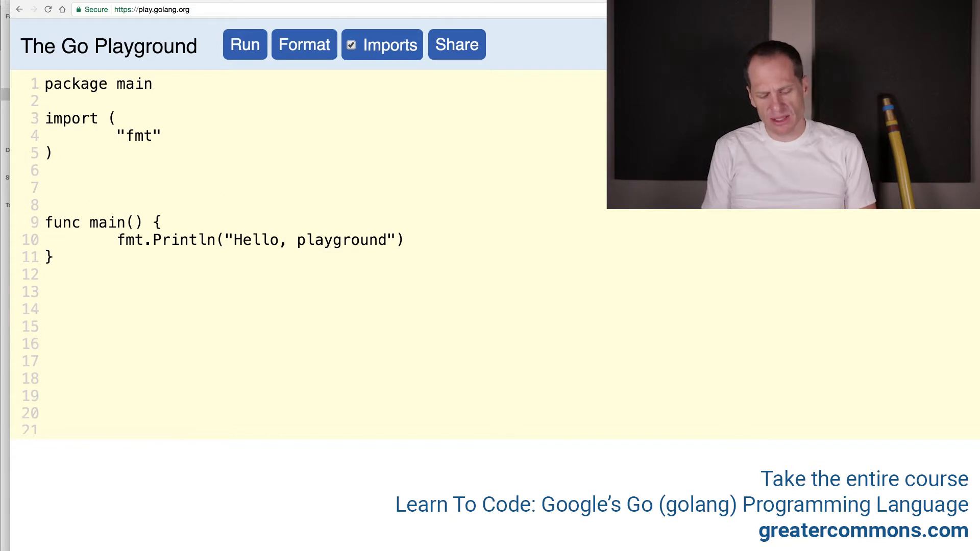
# Define a person struct with first and last string fields.
pyautogui.write('type person s')
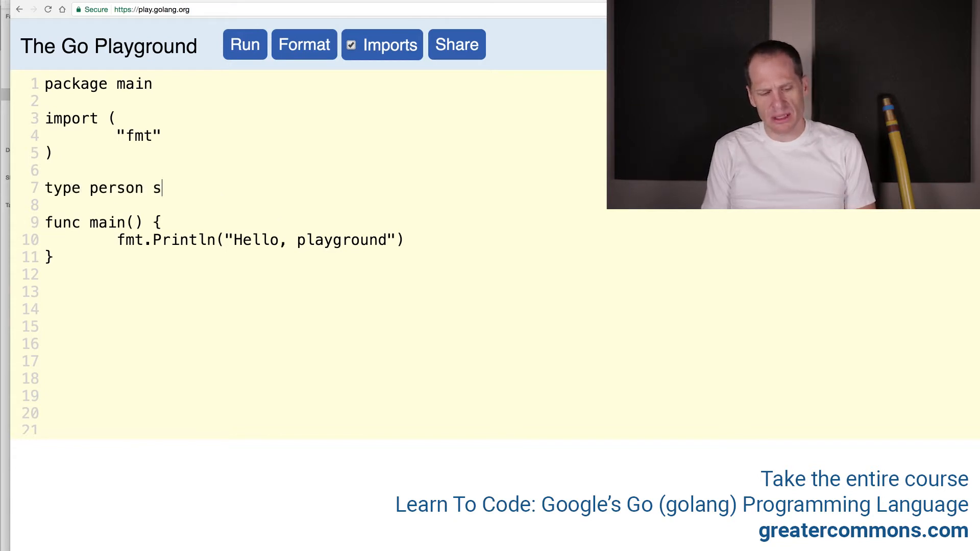
pyautogui.write('truct {}')
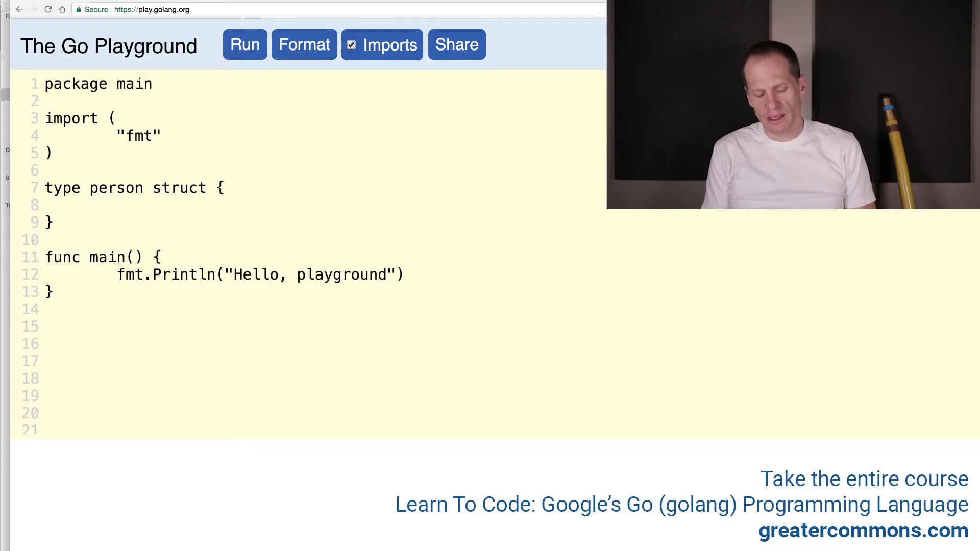
pyautogui.write('first string')
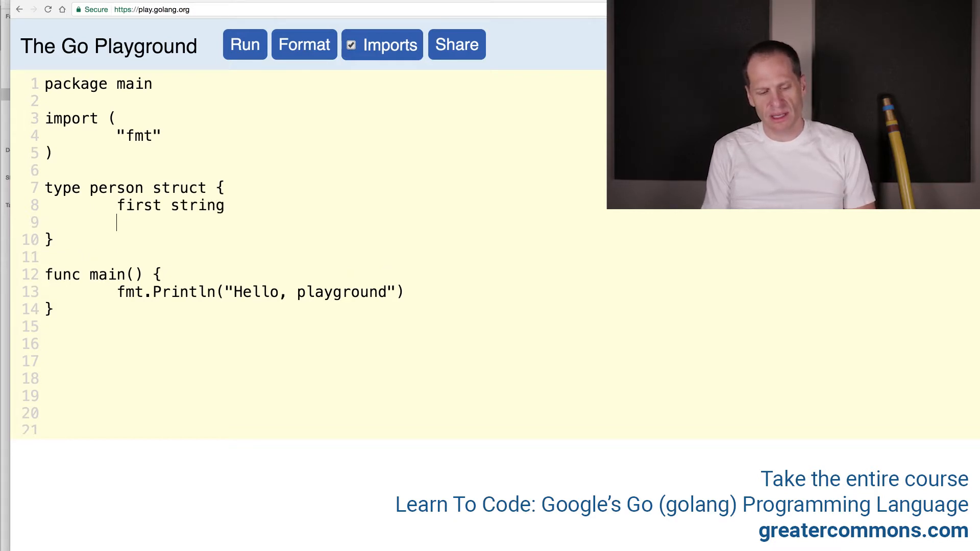
pyautogui.write('last string')
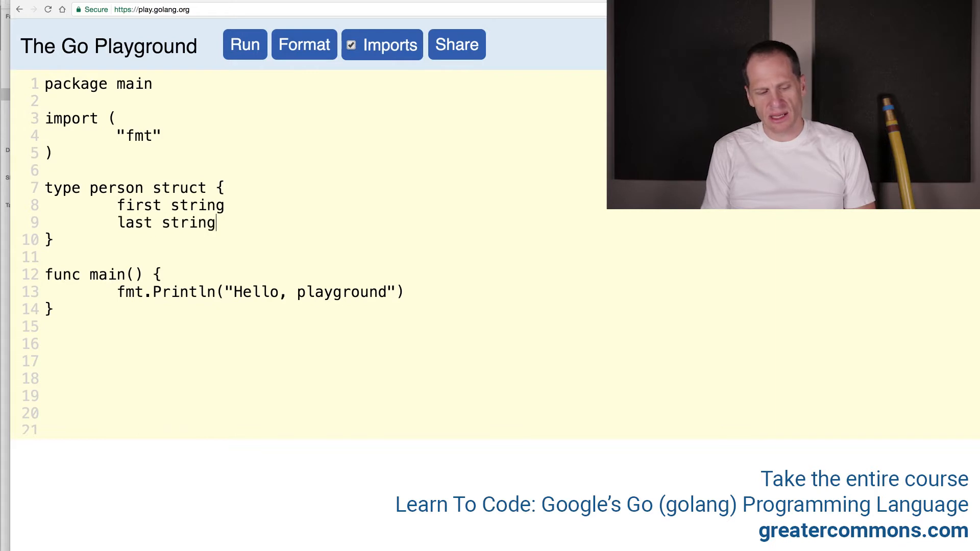
# Define a secretAgent struct embedding person with an ltk bool field.
pyautogui.write('type')
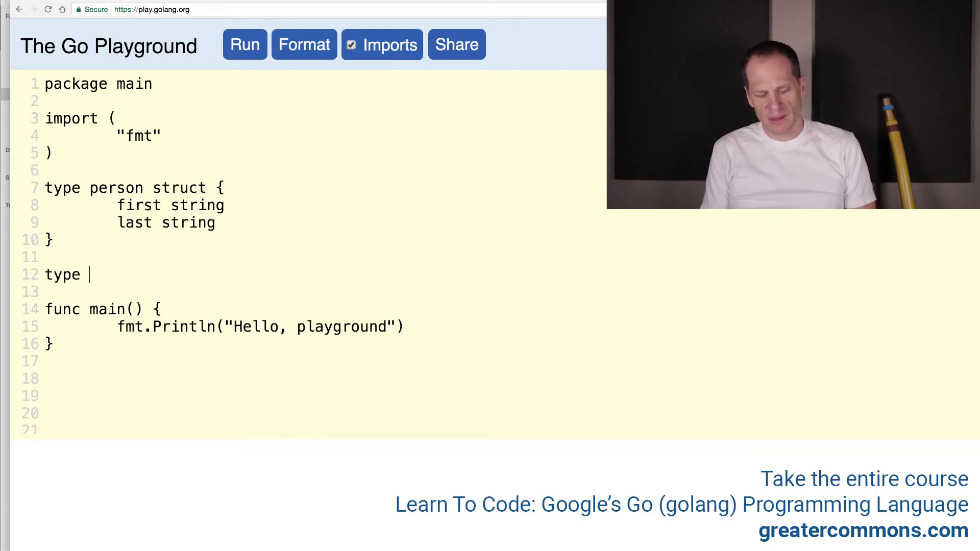
pyautogui.write('secretAgent')
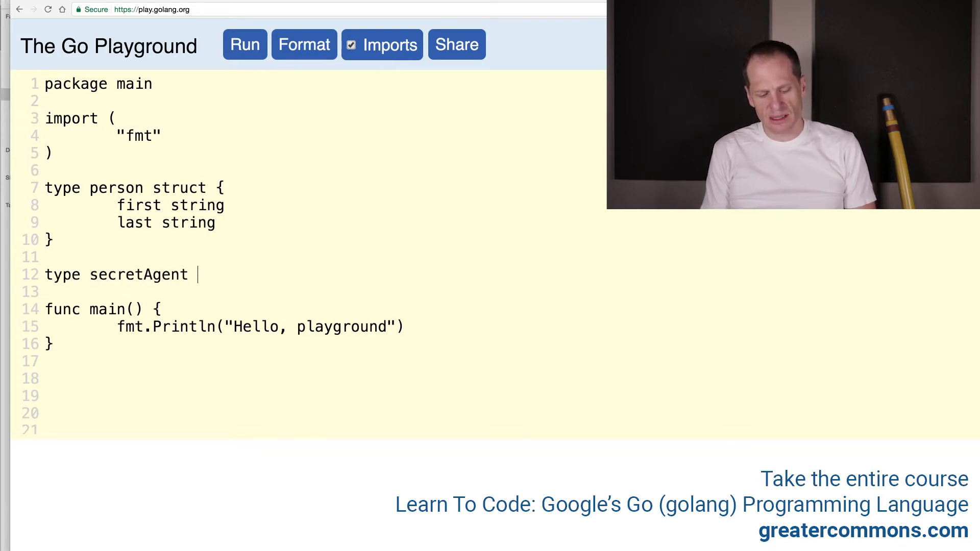
pyautogui.write('struct {}')
pyautogui.write('ltk')
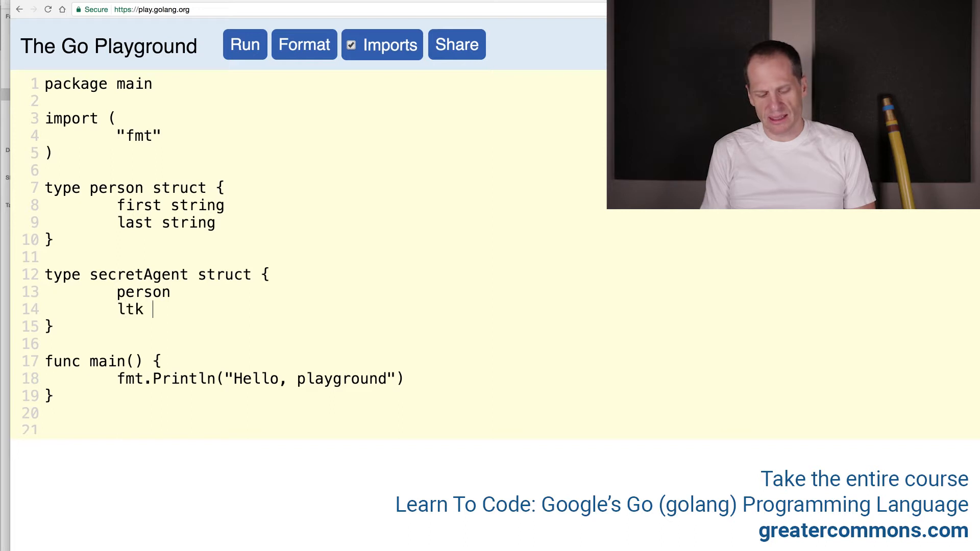
pyautogui.write('bool')
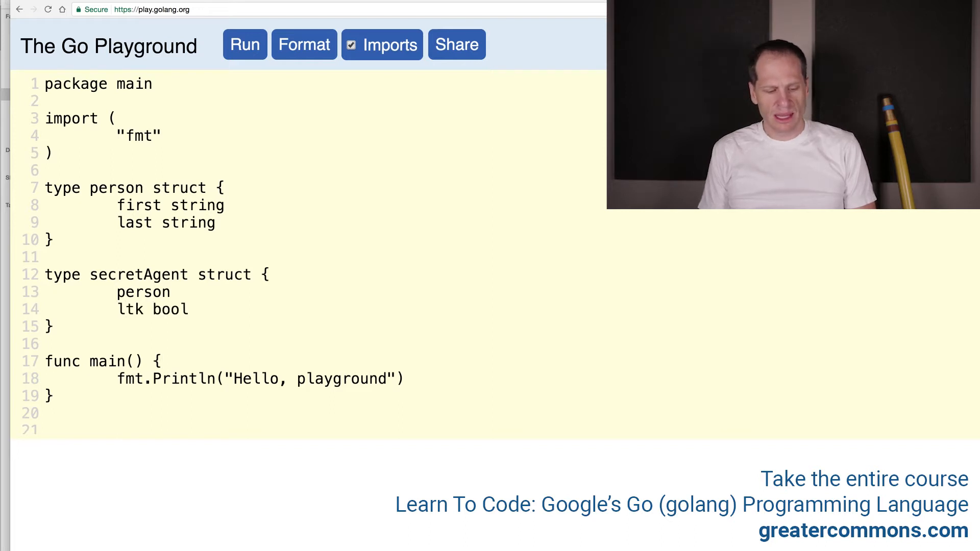
# Start the sa1 := secretAgent{} composite literal in main.
pyautogui.write('p1')
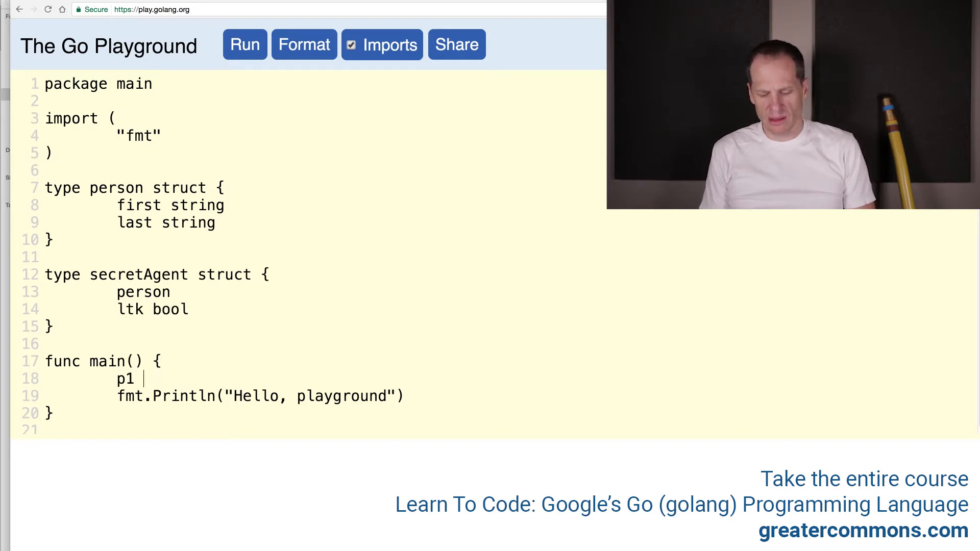
pyautogui.write(':=')
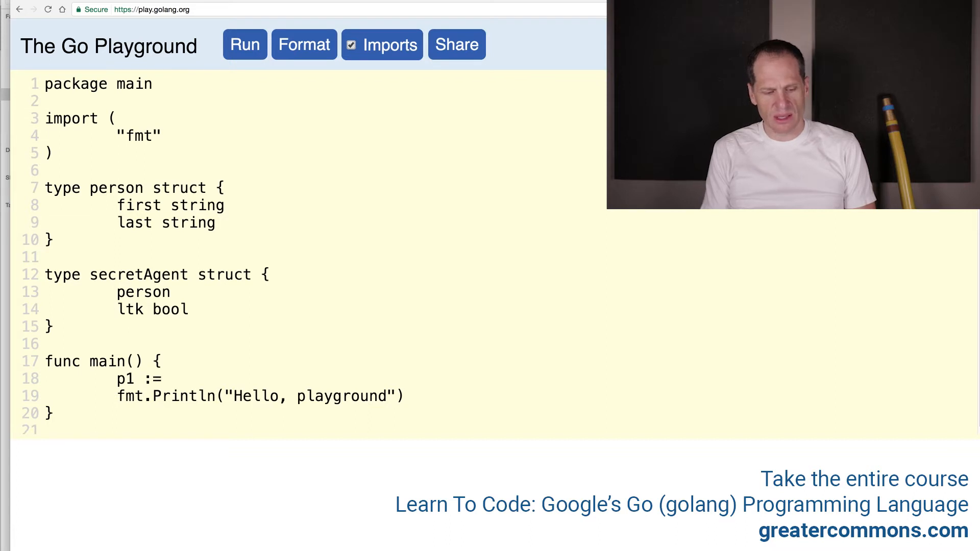
pyautogui.write('secretAgent')
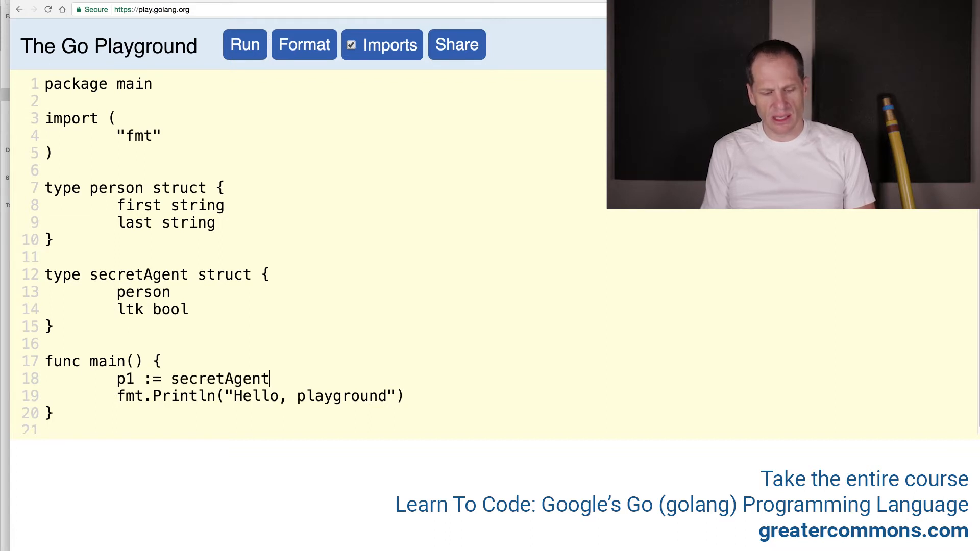
pyautogui.write('a')
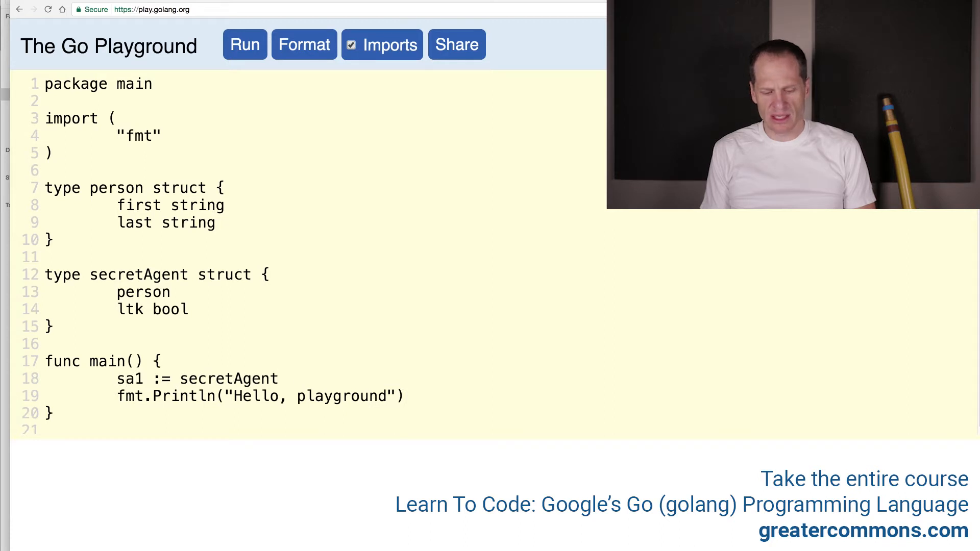
pyautogui.write('{}')
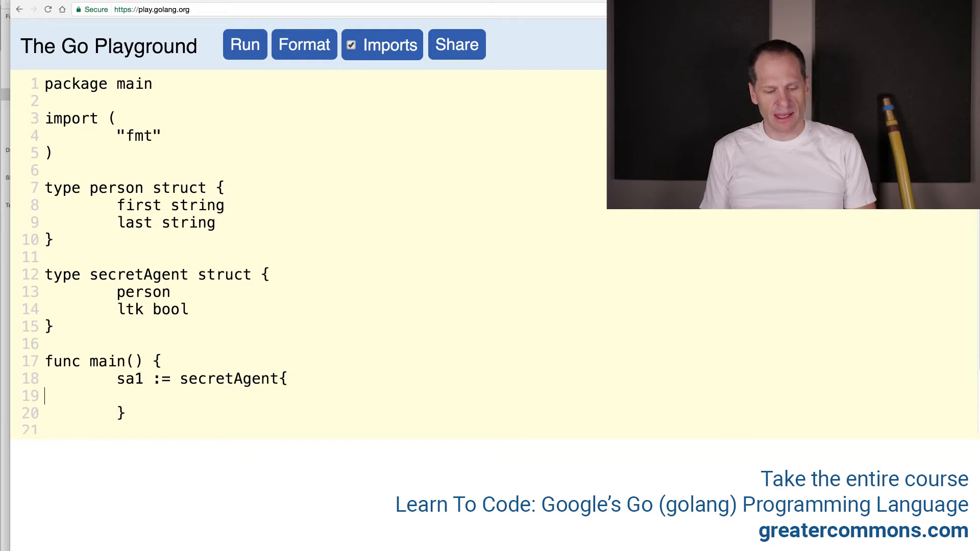
# Fill sa1 with person: person{"James", "Bond"} and ltk: true.
pyautogui.write('pe')
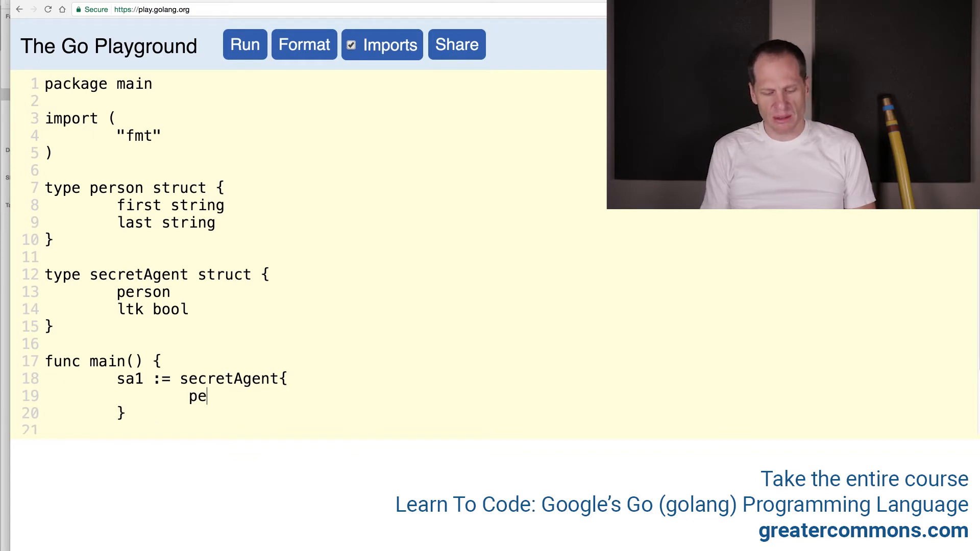
pyautogui.write('rson:')
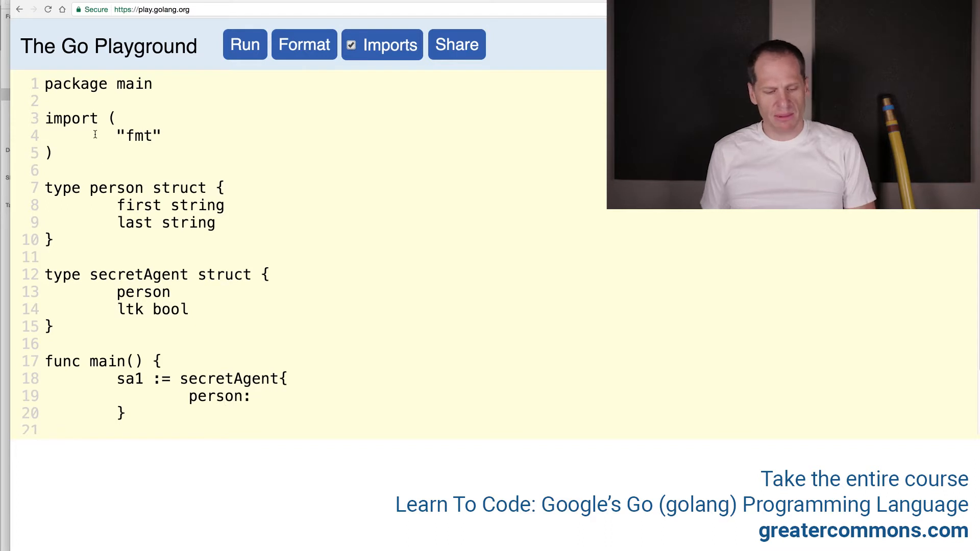
pyautogui.doubleClick(142, 292)
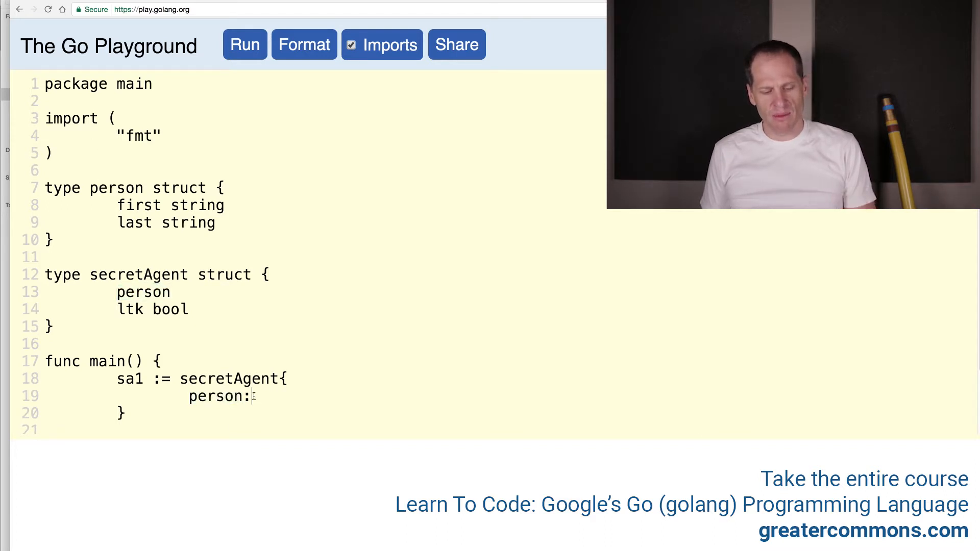
pyautogui.write('person')
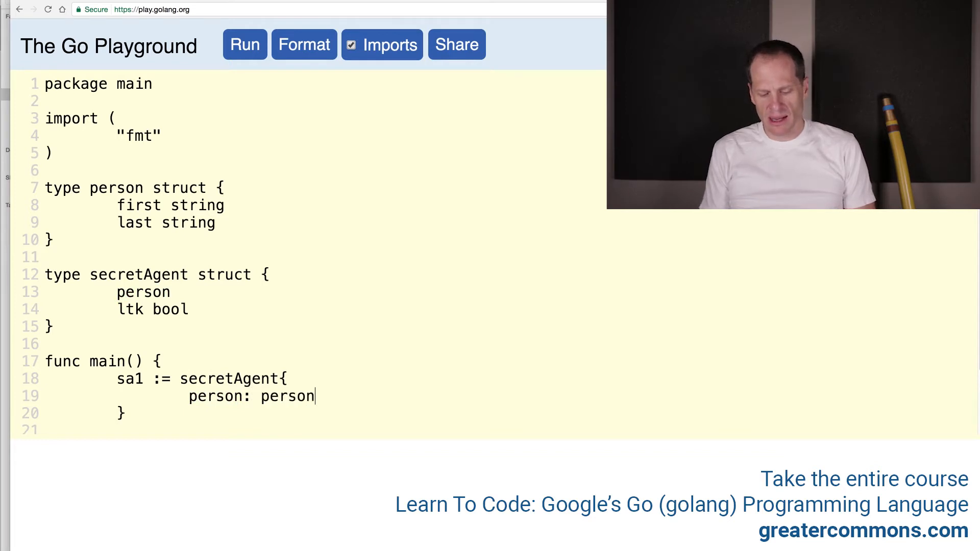
pyautogui.write('{},')
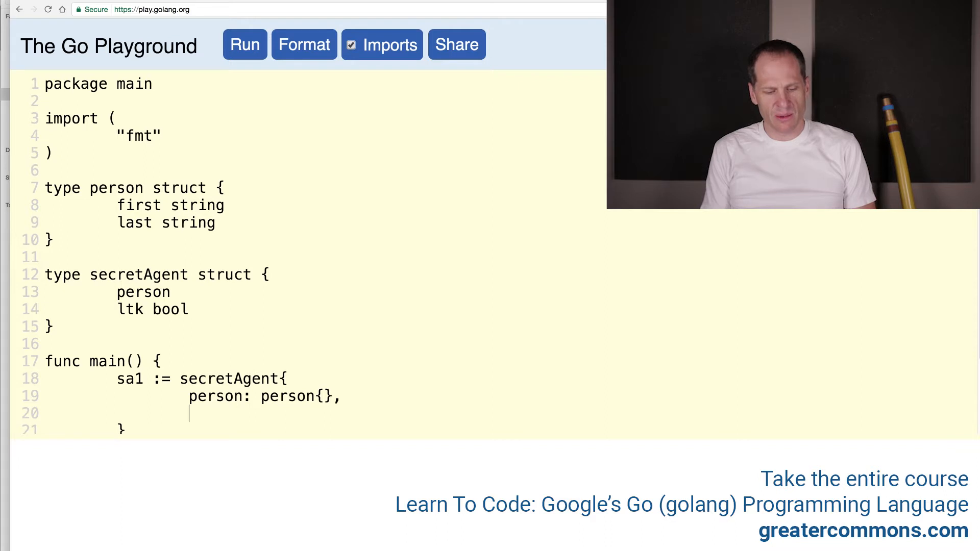
pyautogui.write('ltk:')
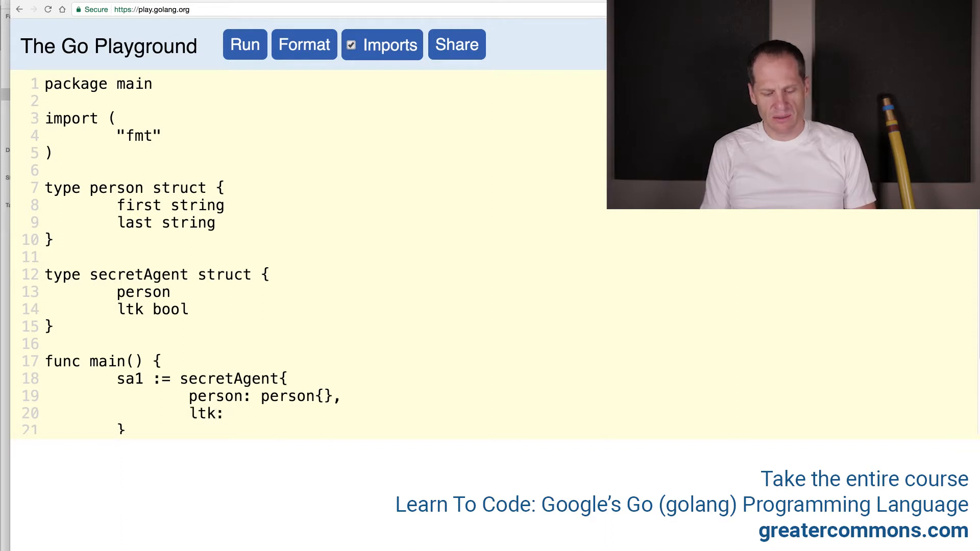
pyautogui.write('true,')
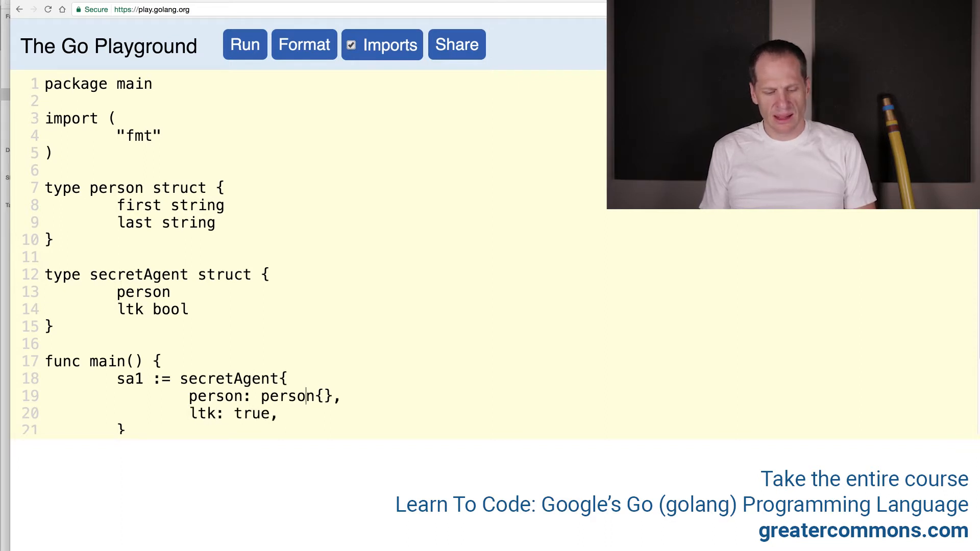
pyautogui.press('Return')
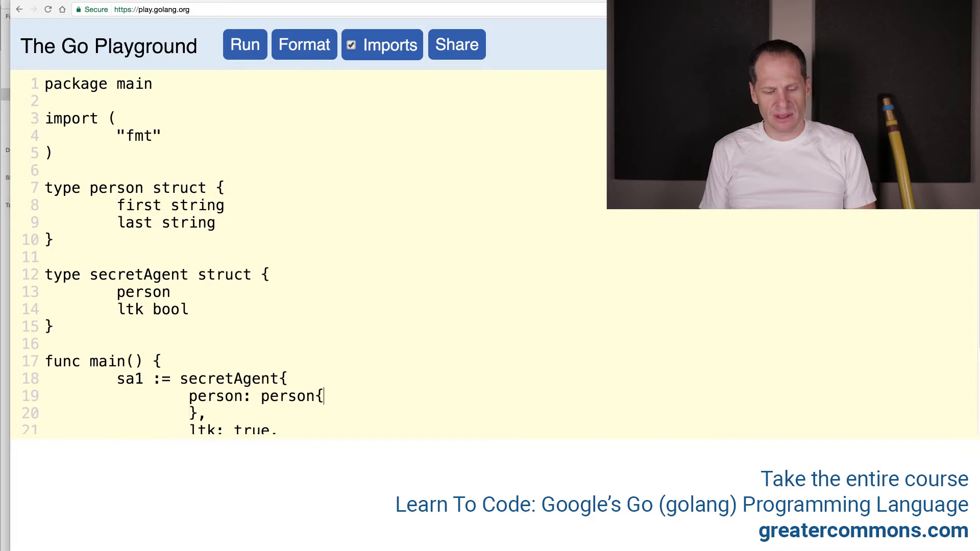
pyautogui.write('"James",')
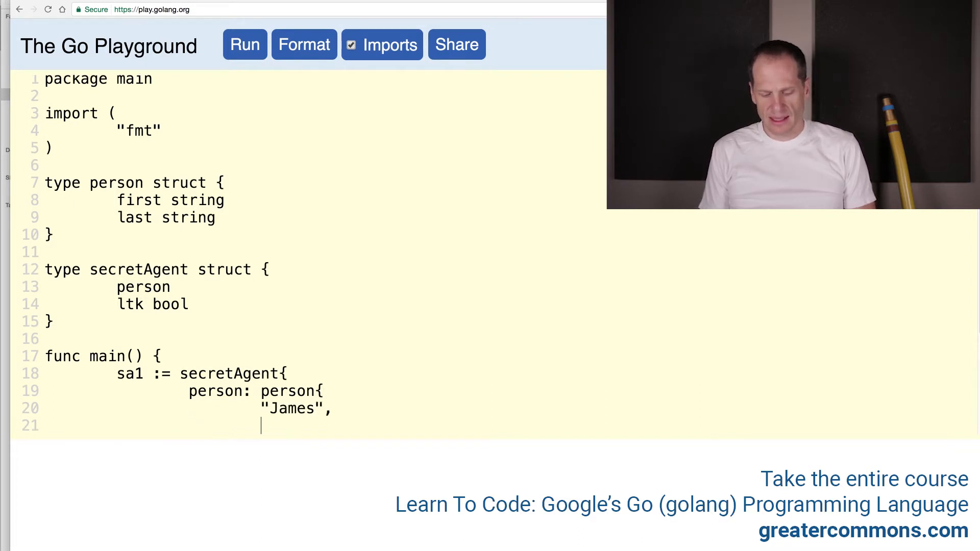
pyautogui.write('"Bond",')
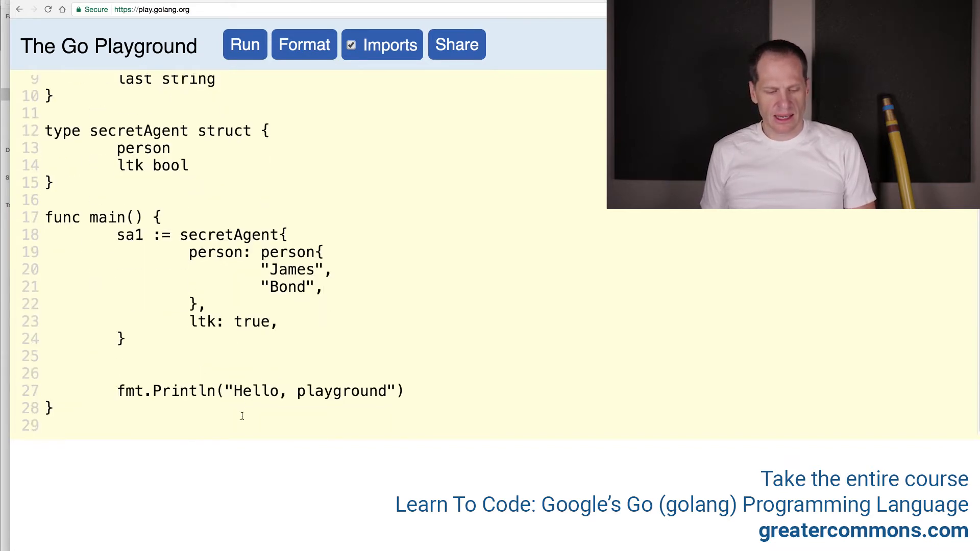
# Replace the "Hello, playground" greeting with sa1 and run, printing {{James Bond} true}.
pyautogui.doubleClick(312, 390)
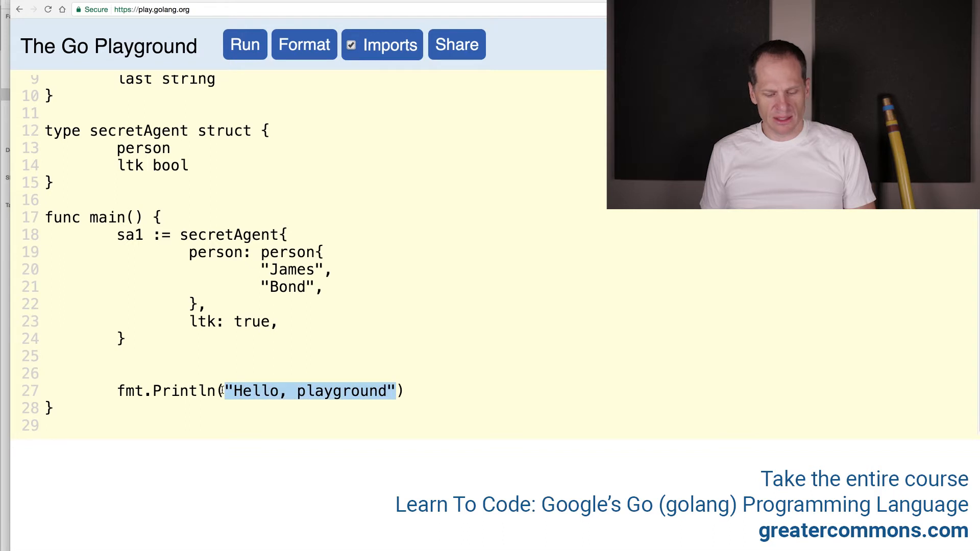
pyautogui.click(245, 45)
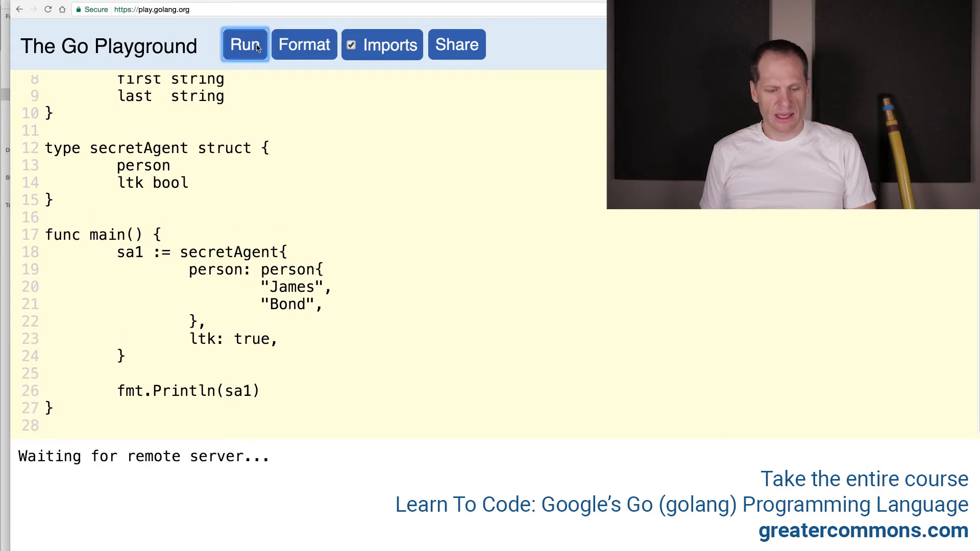
pyautogui.click(245, 45)
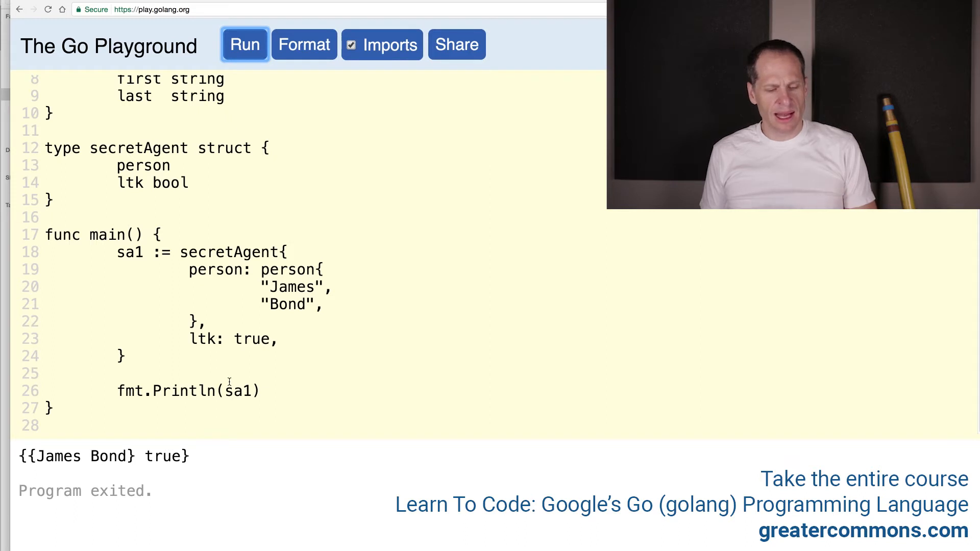
pyautogui.click(56, 200)
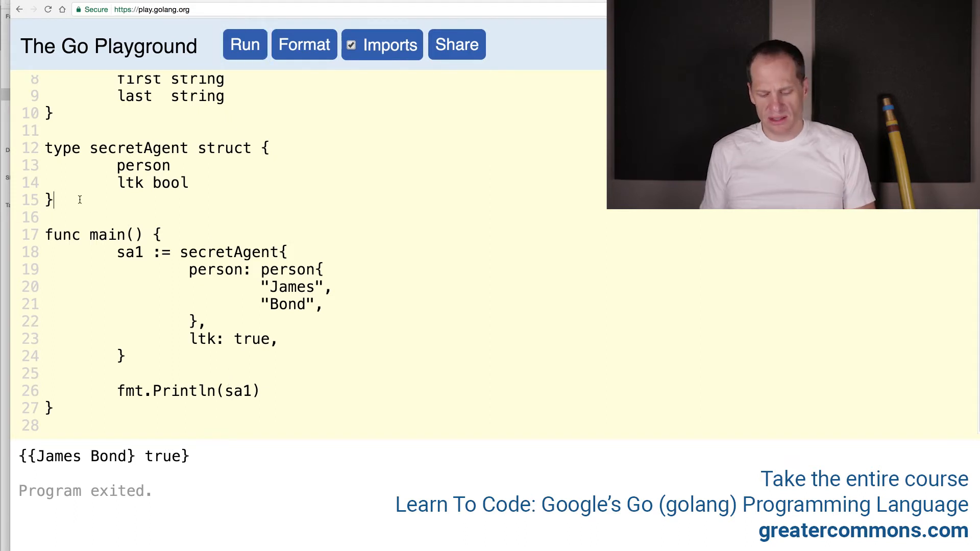
# Add the comment // func (r receiver) identifier(parameters) (return(s)) { code }.
pyautogui.write('// func')
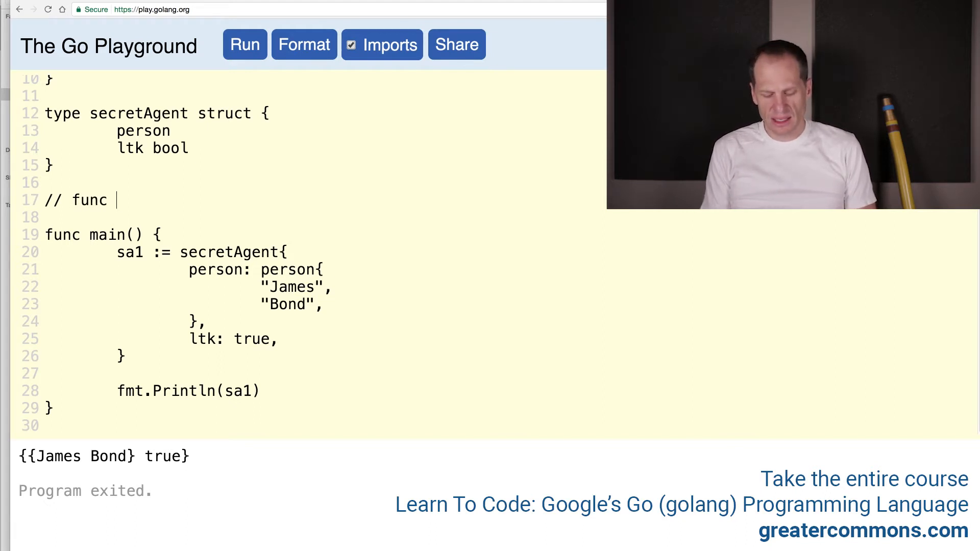
pyautogui.write('(r recei')
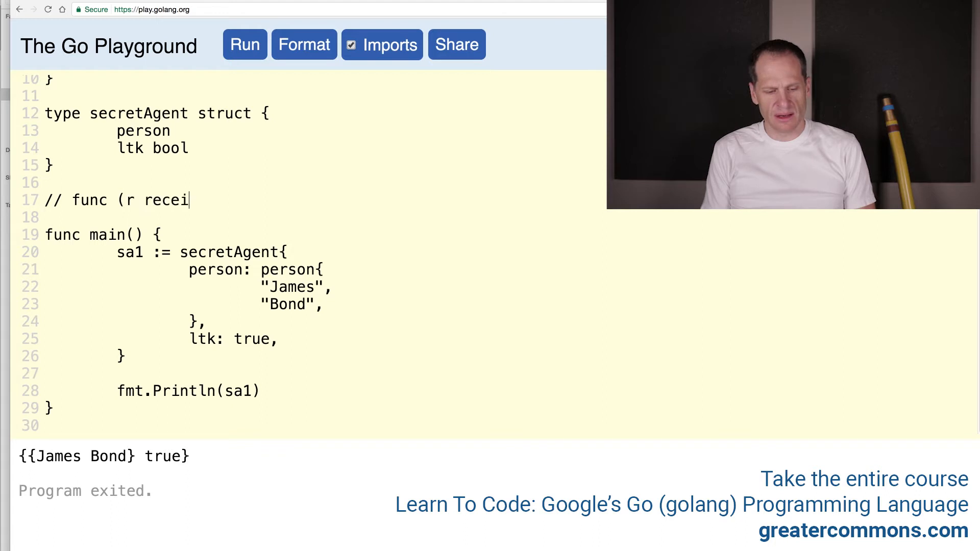
pyautogui.write('ver) ide')
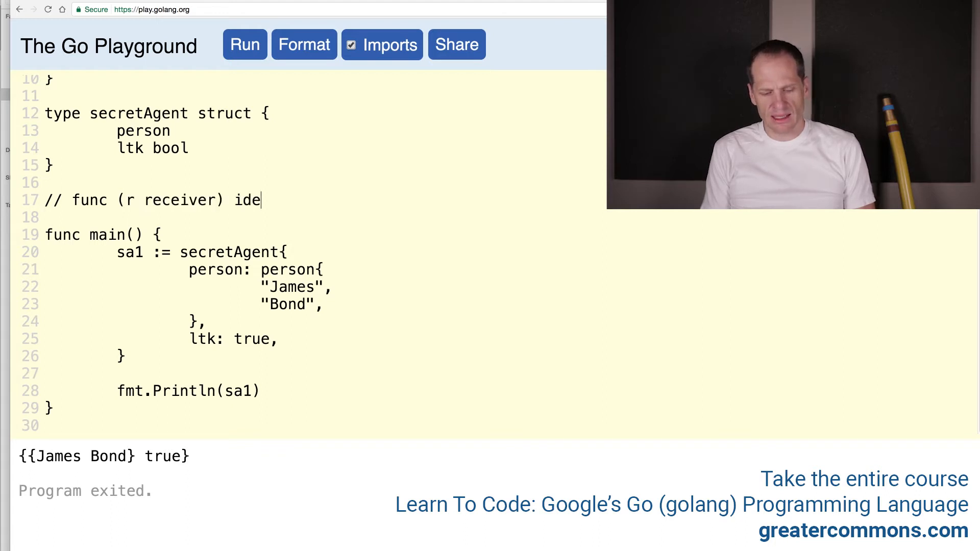
pyautogui.write('ntifier()')
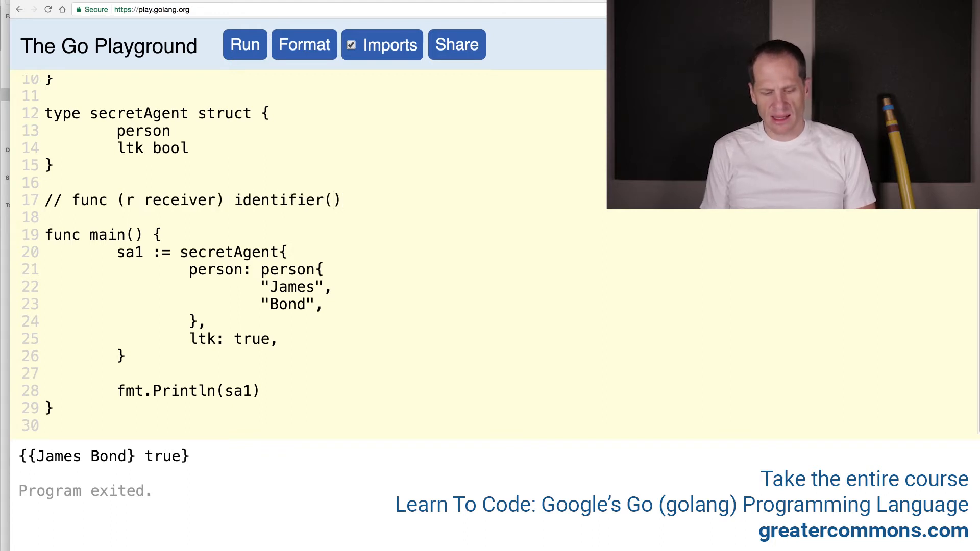
pyautogui.write('parameters')
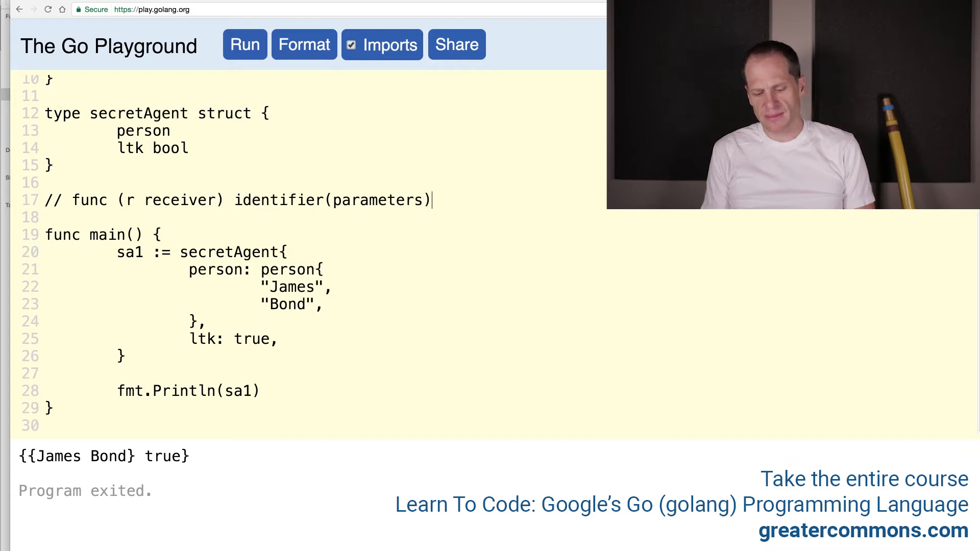
pyautogui.write('return')
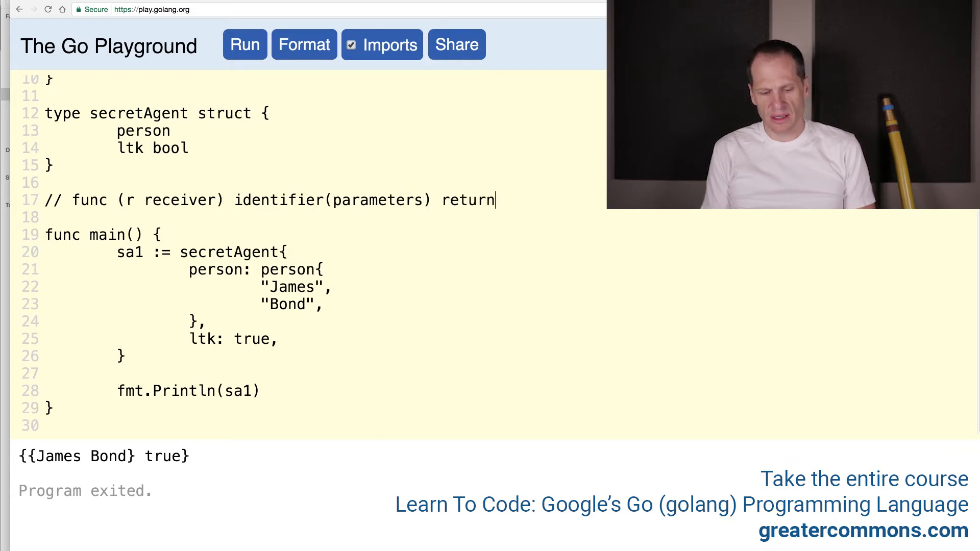
pyautogui.write('(s))')
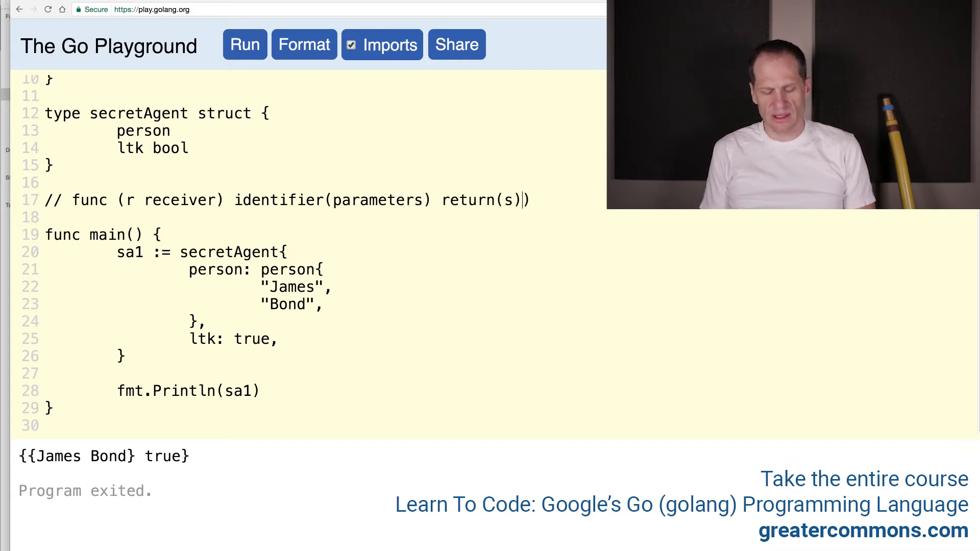
pyautogui.write('(')
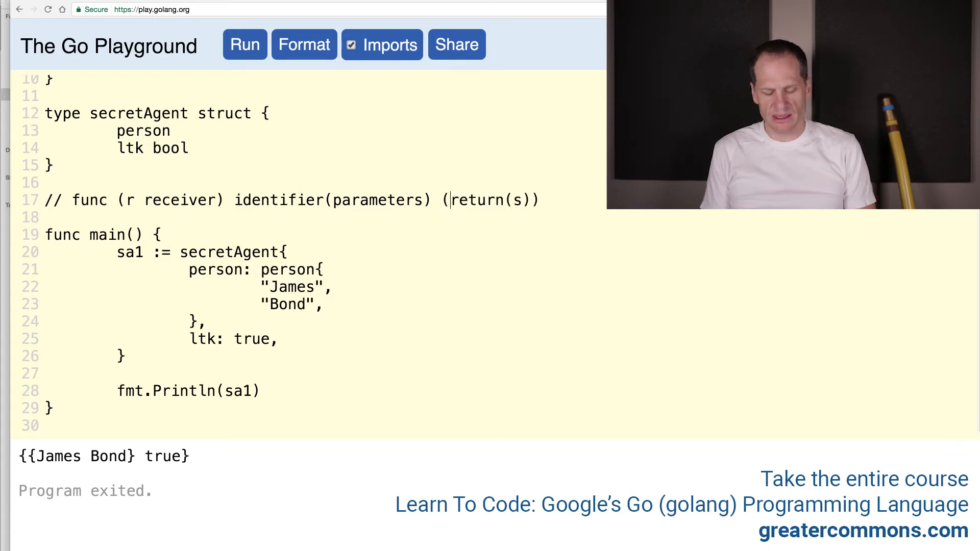
pyautogui.write('{}')
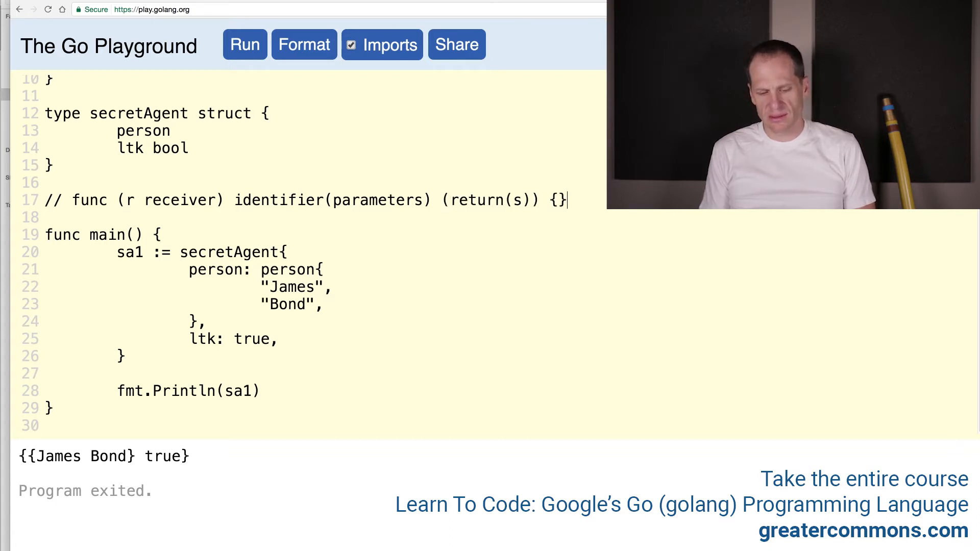
pyautogui.write('code')
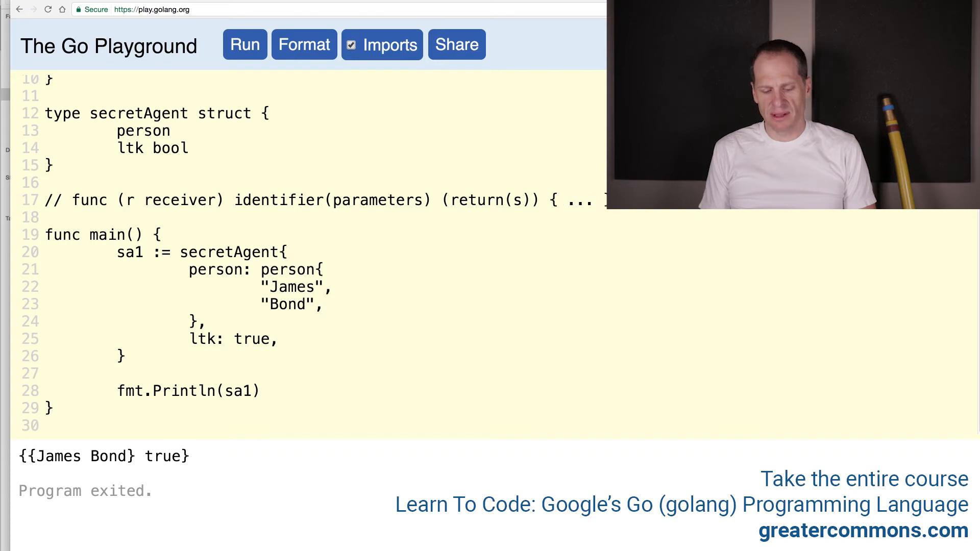
pyautogui.write('code')
pyautogui.write('func spe')
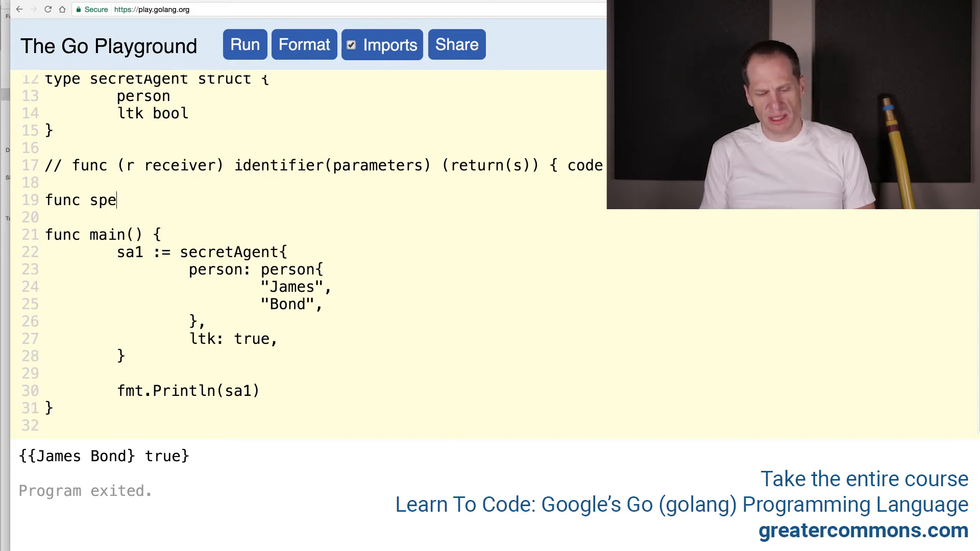
# Write func (s secretAgent) speak() by moving the parameter into the receiver position.
pyautogui.write('ak()')
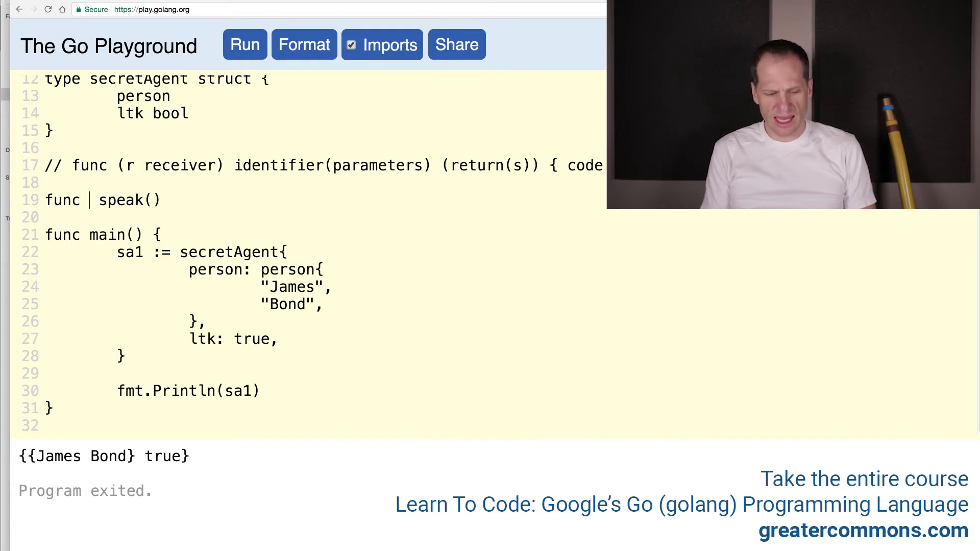
pyautogui.write('(s s')
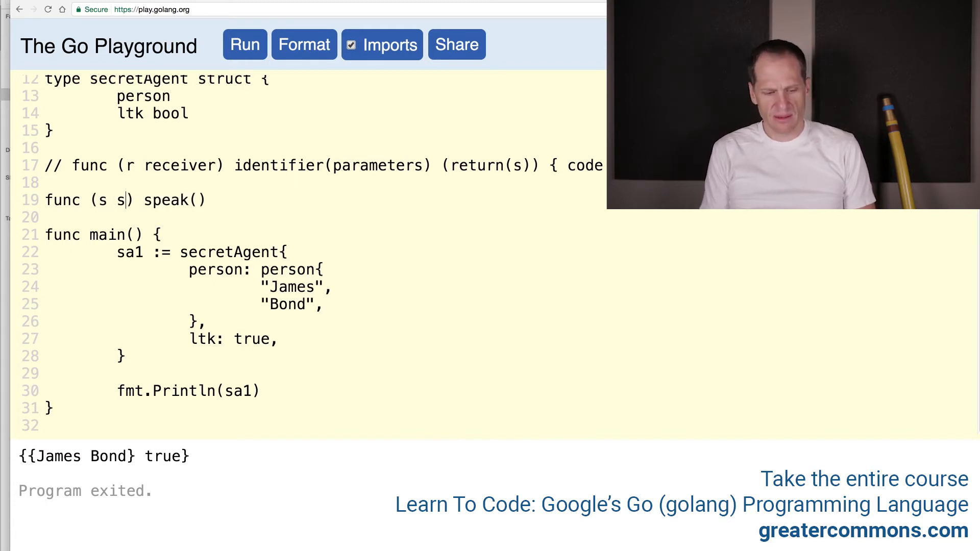
pyautogui.write('ecretAgent')
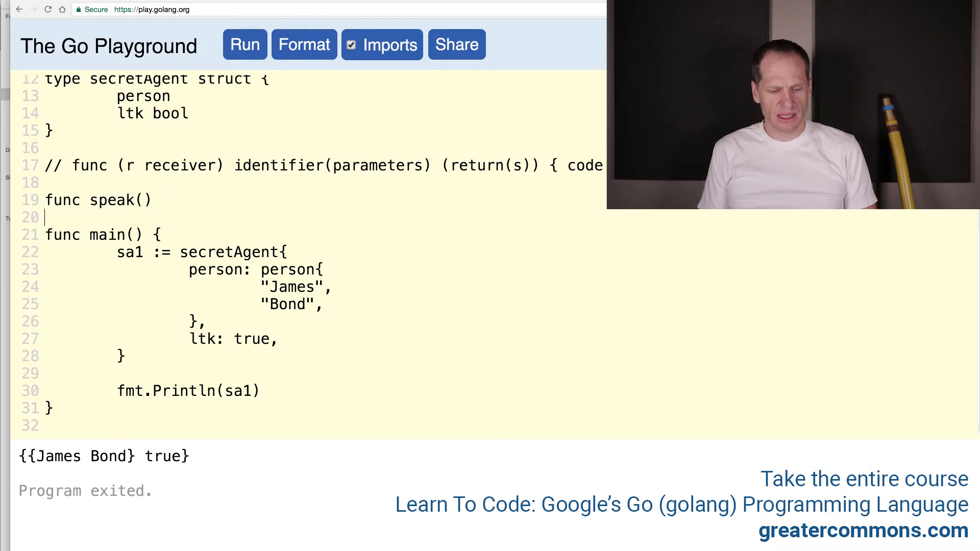
pyautogui.write('s secretAgent')
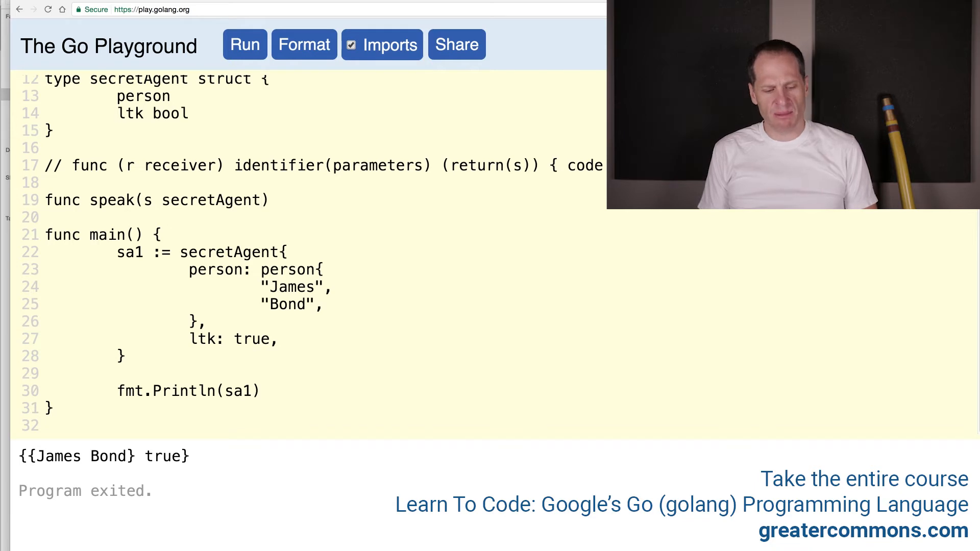
pyautogui.doubleClick(181, 200)
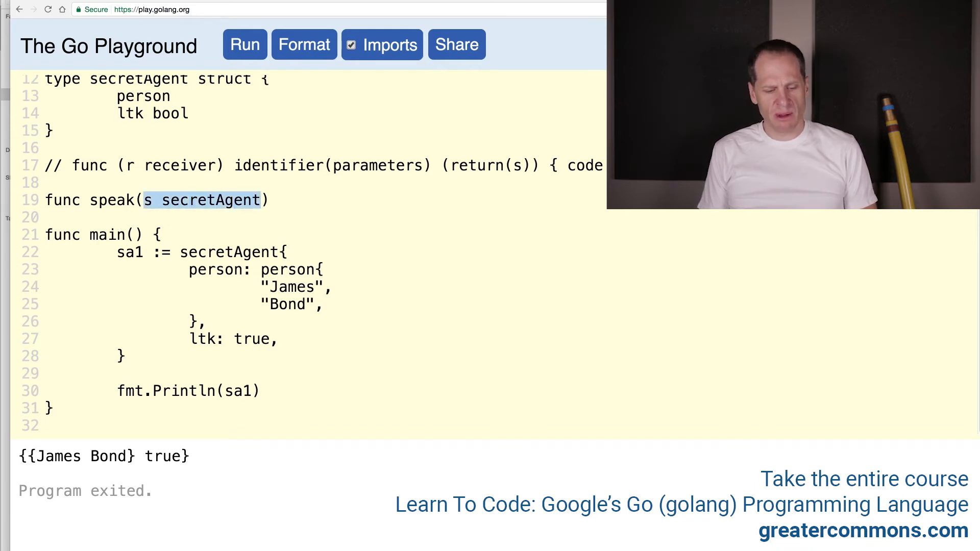
pyautogui.press('Backspace')
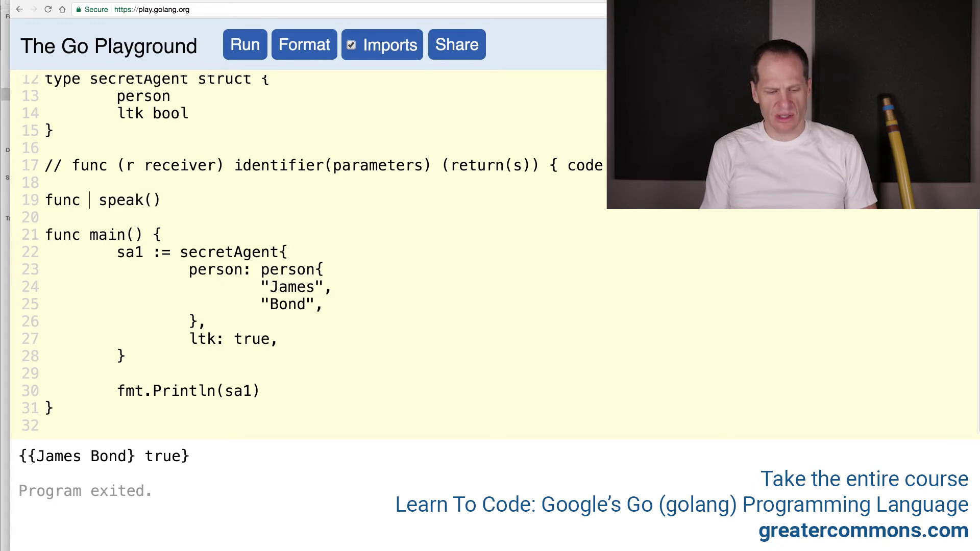
pyautogui.write('(s secretAgent)')
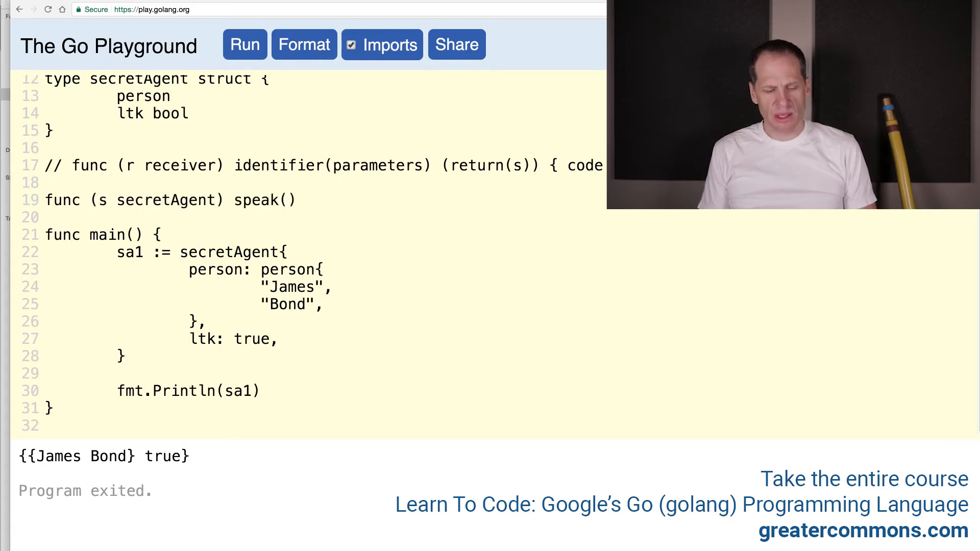
pyautogui.click(303, 200)
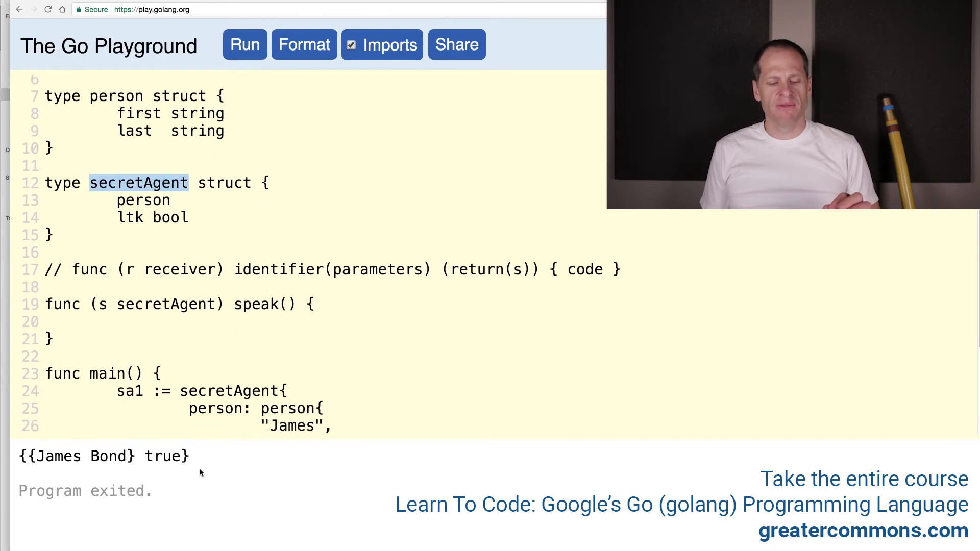
# Give speak the body fmt.Println("I am", s.first, s.last).
pyautogui.doubleClick(129, 390)
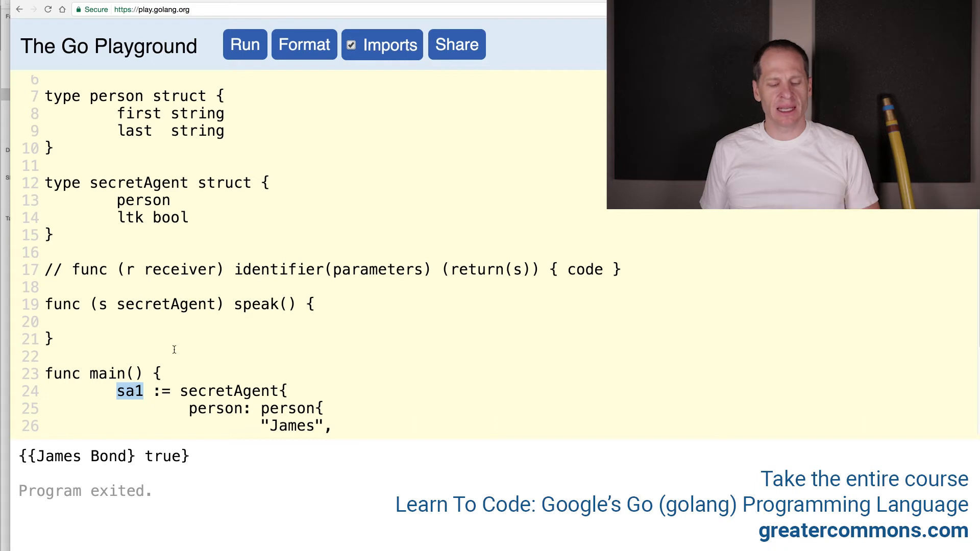
pyautogui.write('fm')
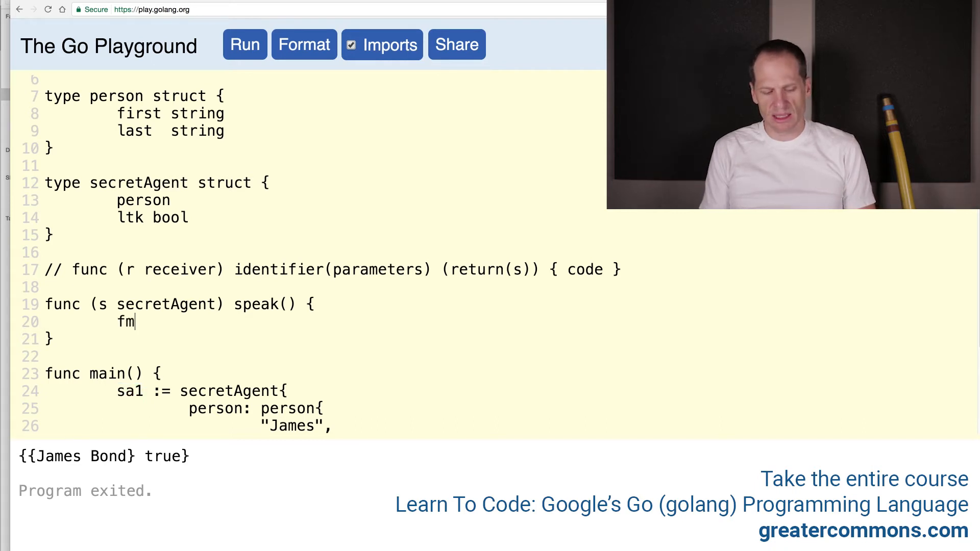
pyautogui.write('t.Println()')
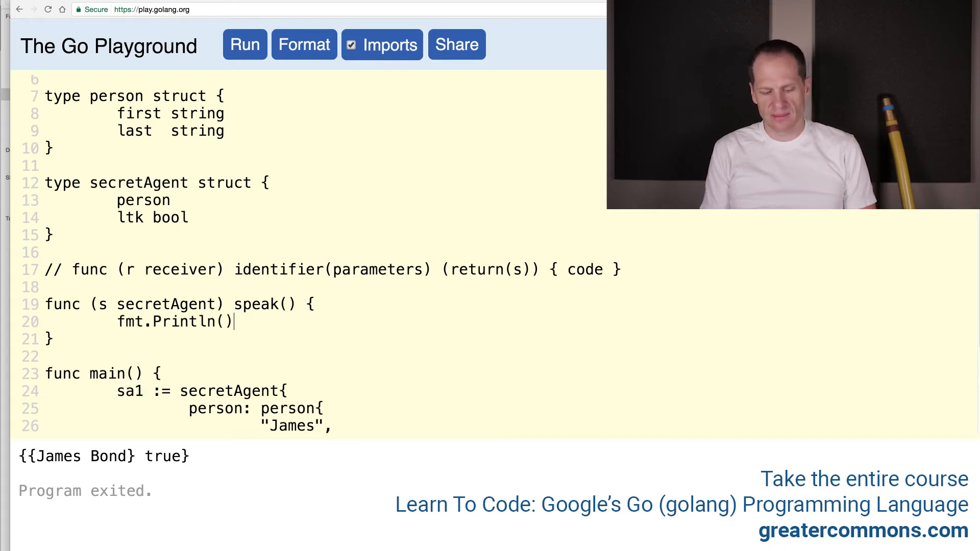
pyautogui.write('""')
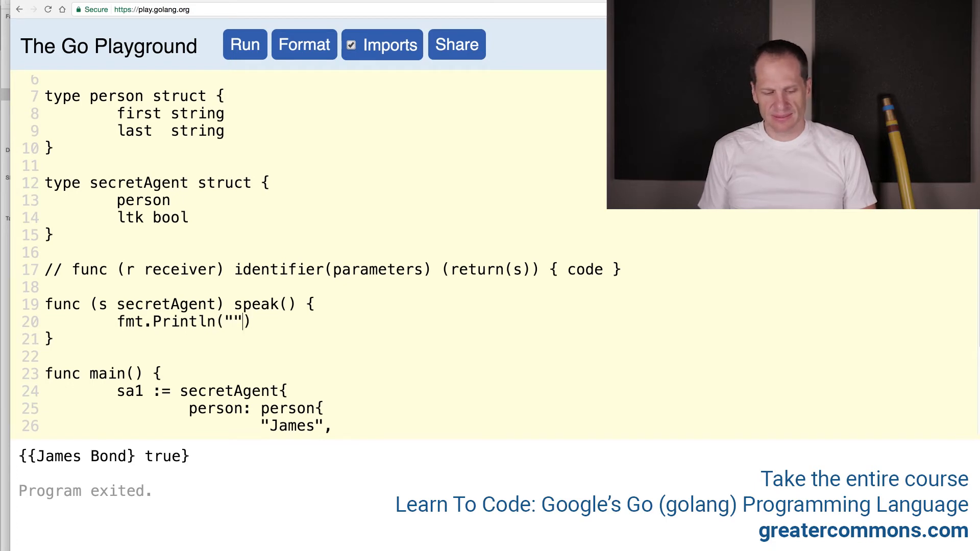
pyautogui.write('I am')
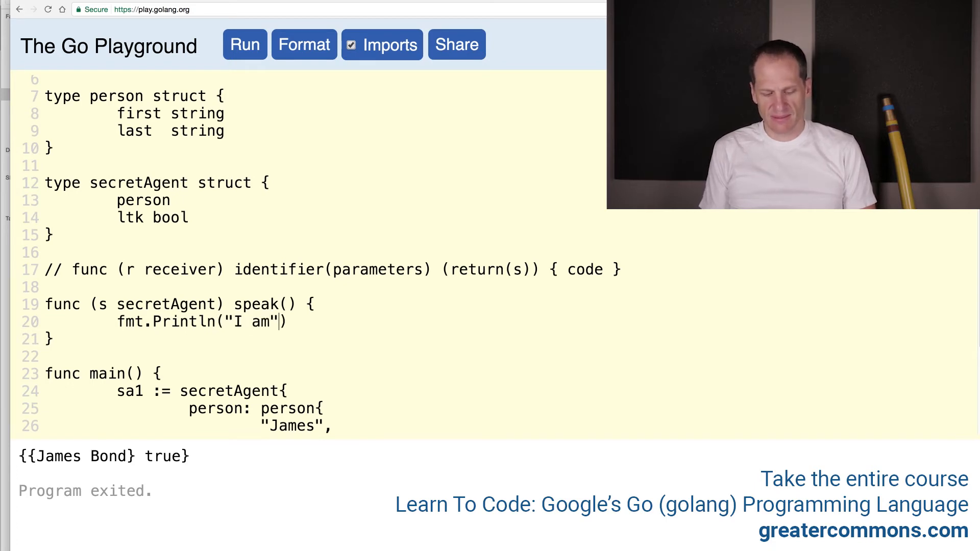
pyautogui.write(', s.')
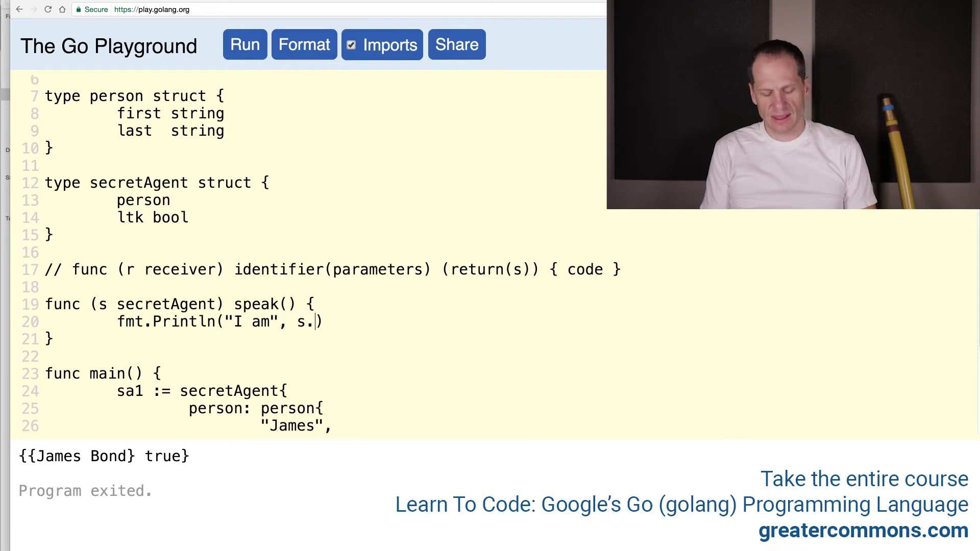
pyautogui.write('fir')
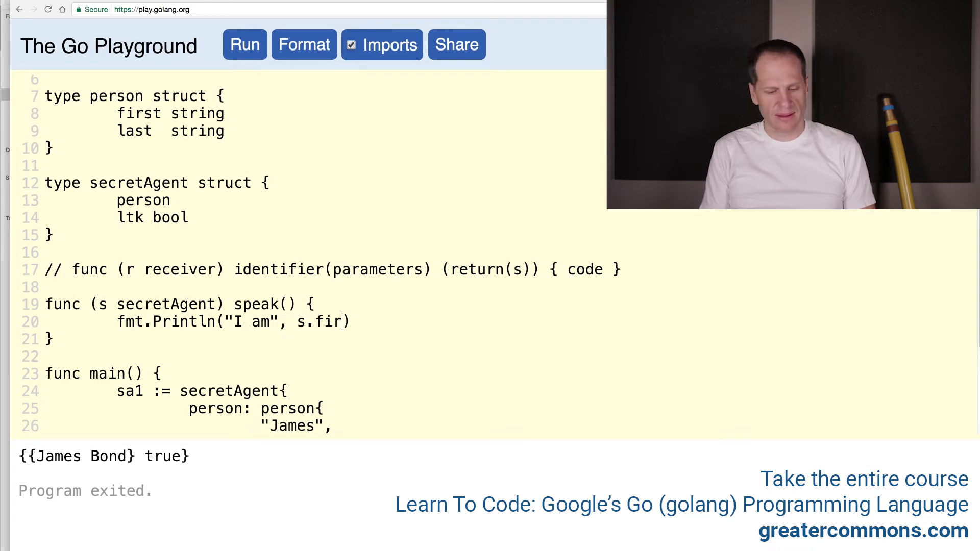
pyautogui.write('st, s.last')
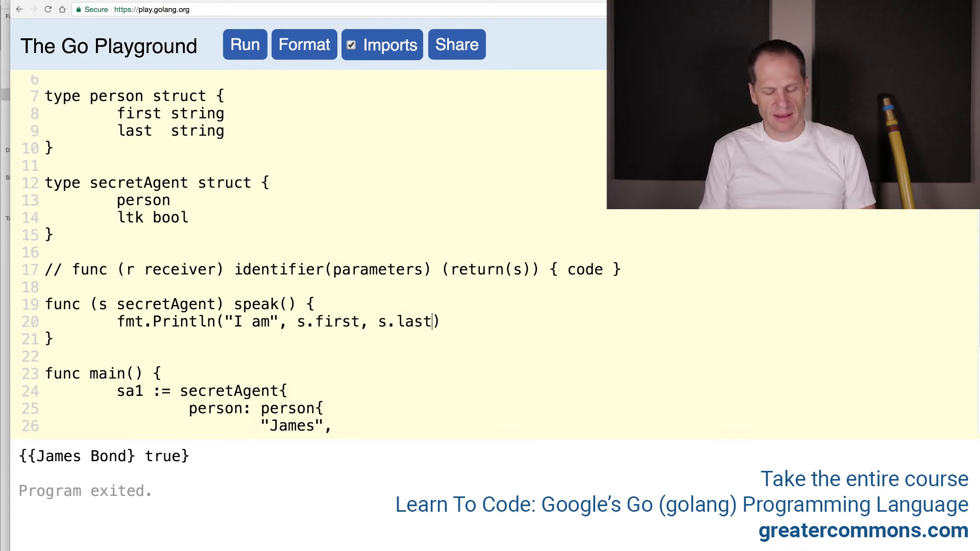
# Call sa1.speak() in main and run, printing I am James Bond.
pyautogui.scroll(-3)
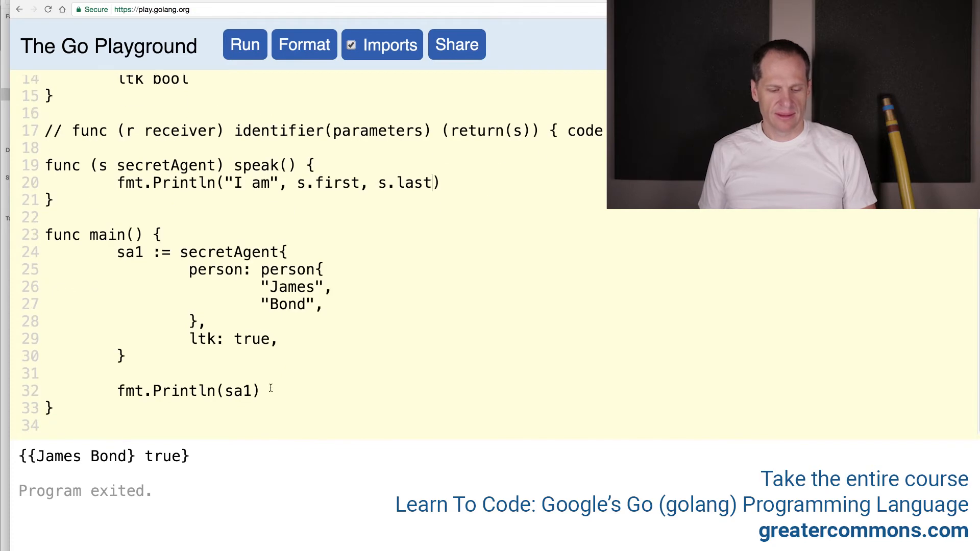
pyautogui.write('sa1.S')
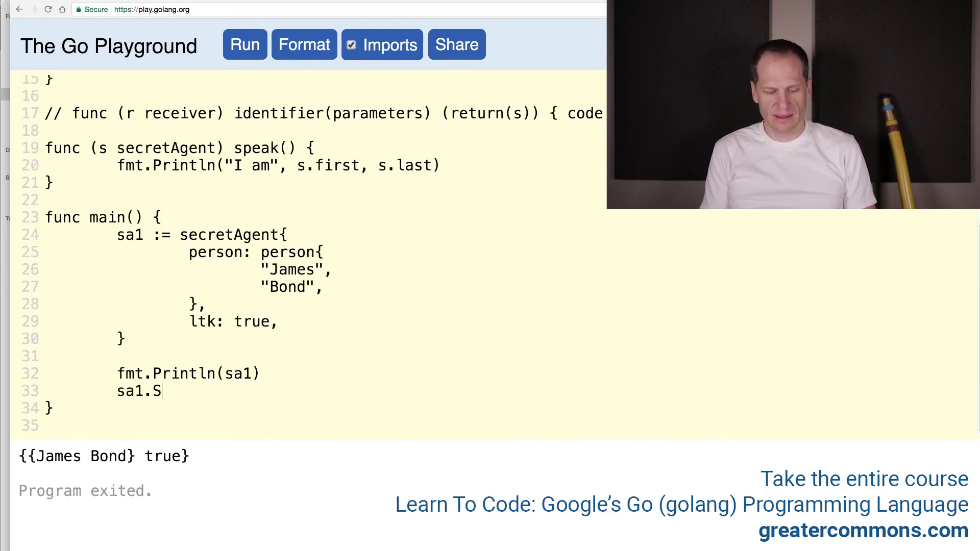
pyautogui.write('peak()')
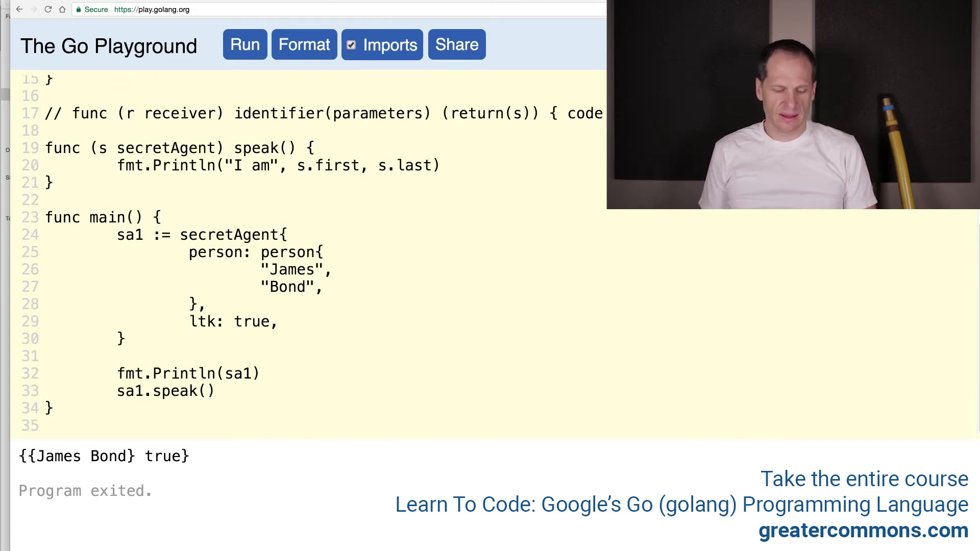
pyautogui.click(244, 45)
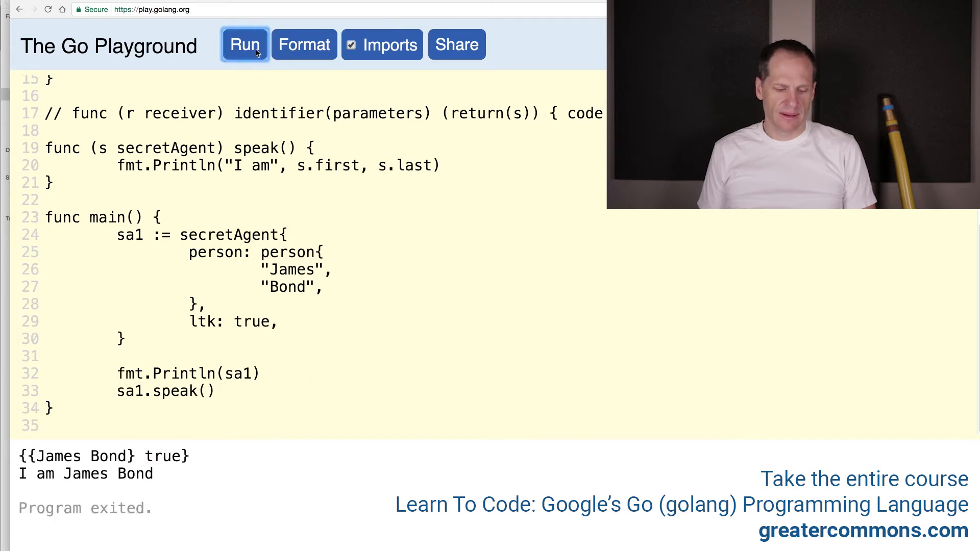
pyautogui.scroll(3)
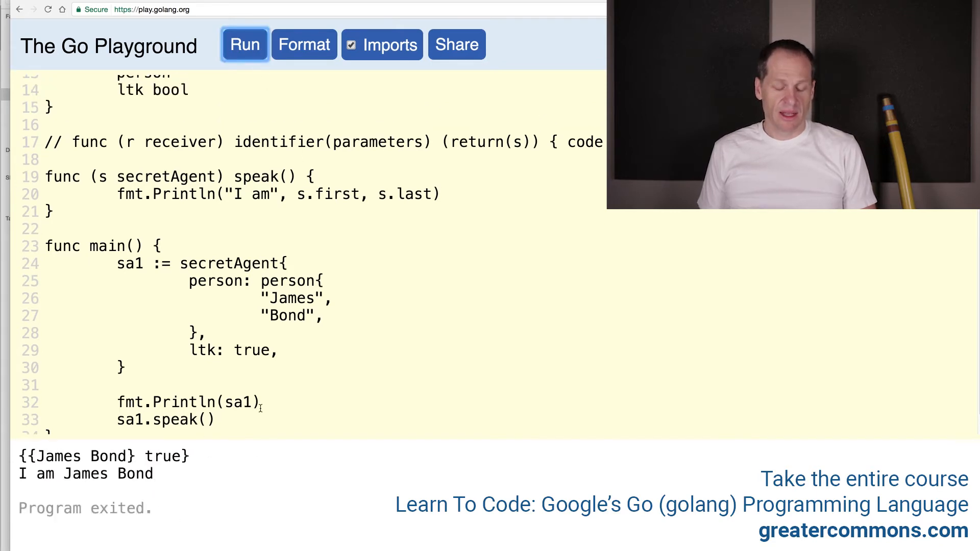
pyautogui.scroll(3)
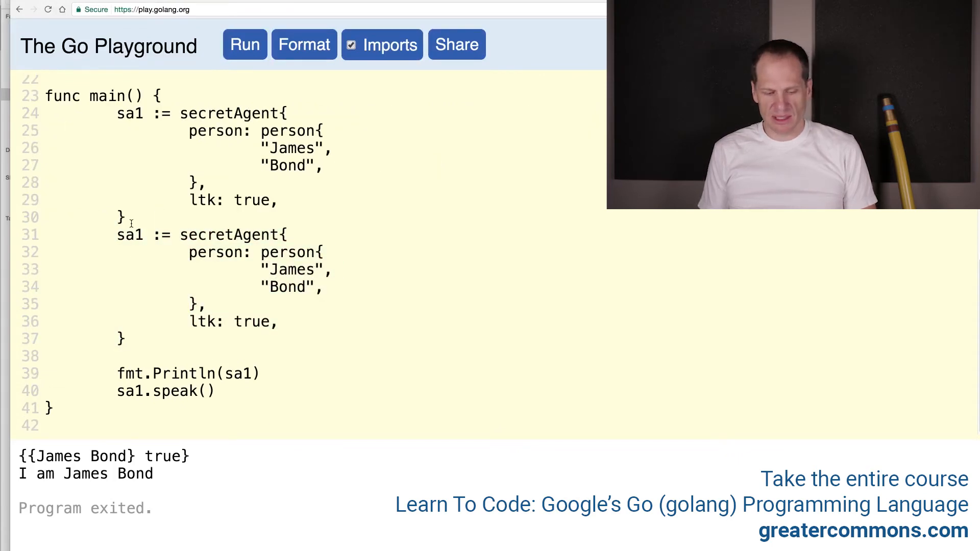
# Rename the copied literal to sa2 with names "Miss" and "Moneypenny".
pyautogui.write('2')
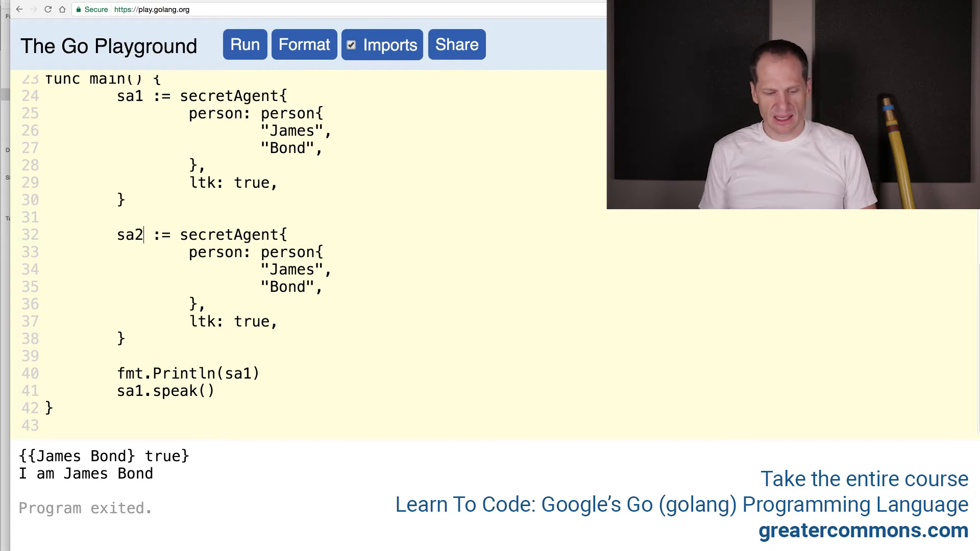
pyautogui.write('Mi",')
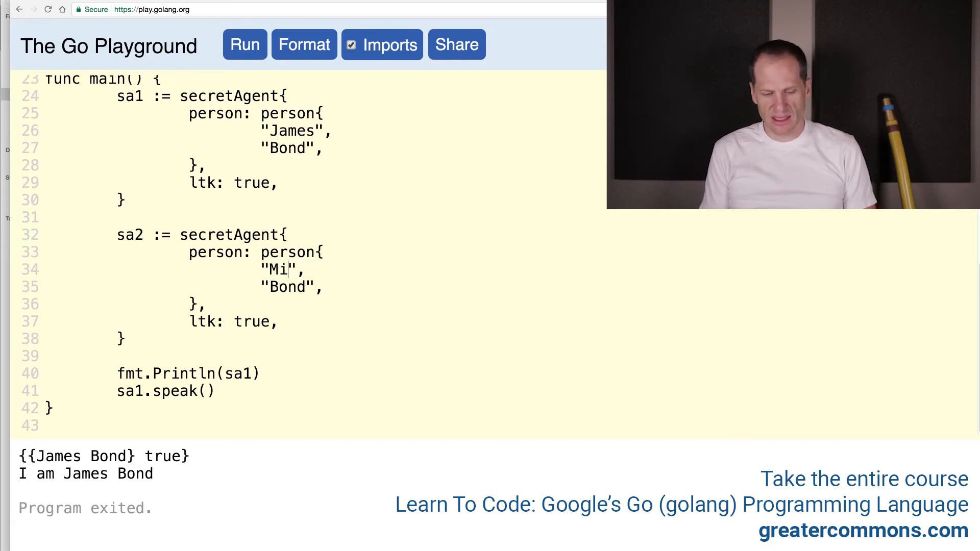
pyautogui.write('ss')
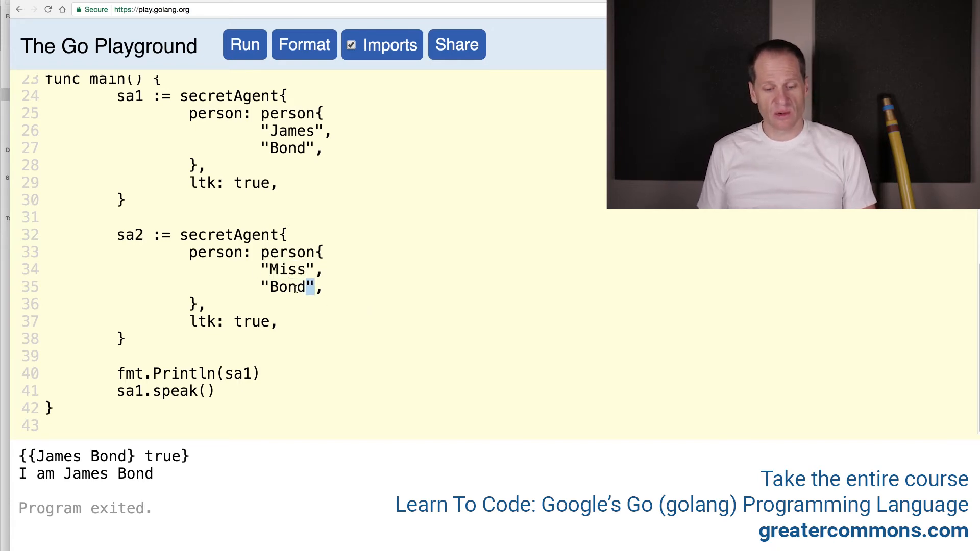
pyautogui.write('Moneypenny')
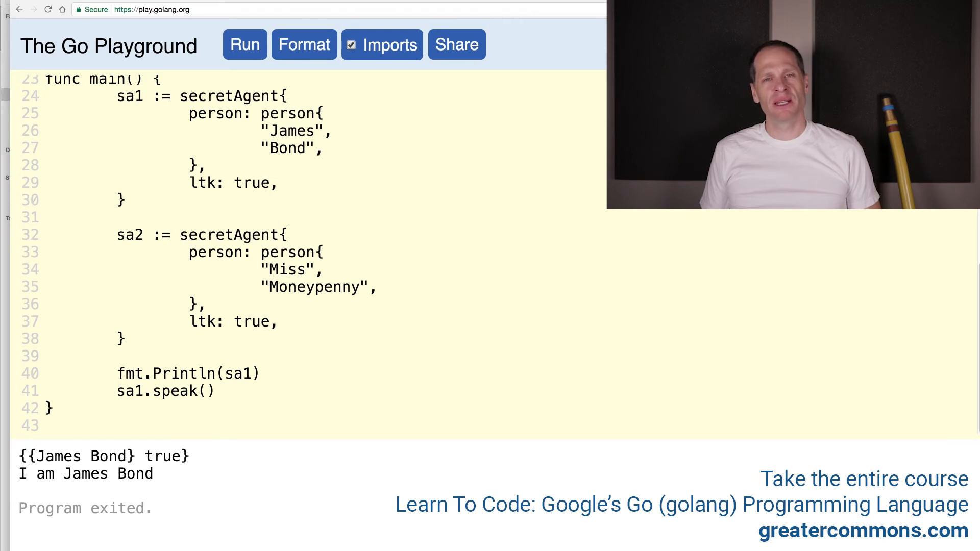
pyautogui.click(361, 286)
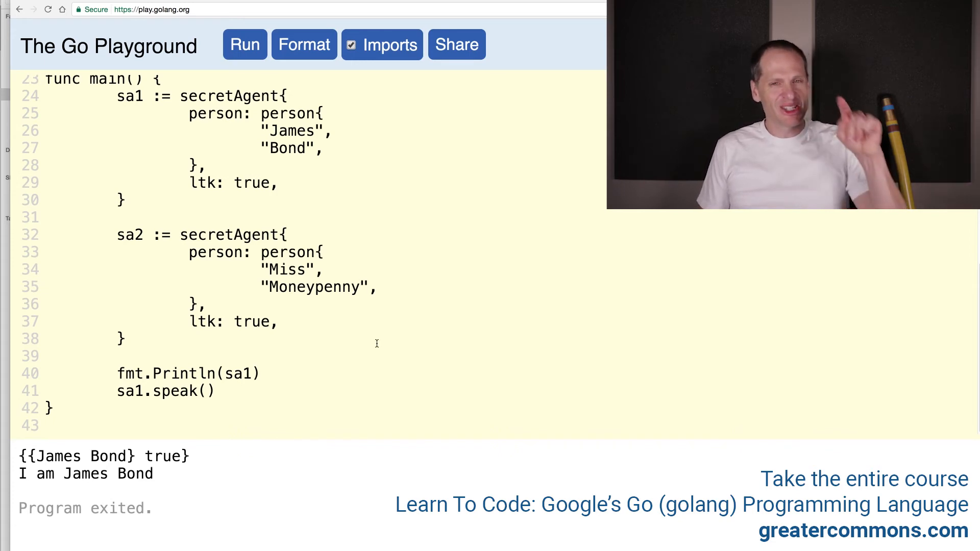
pyautogui.click(359, 287)
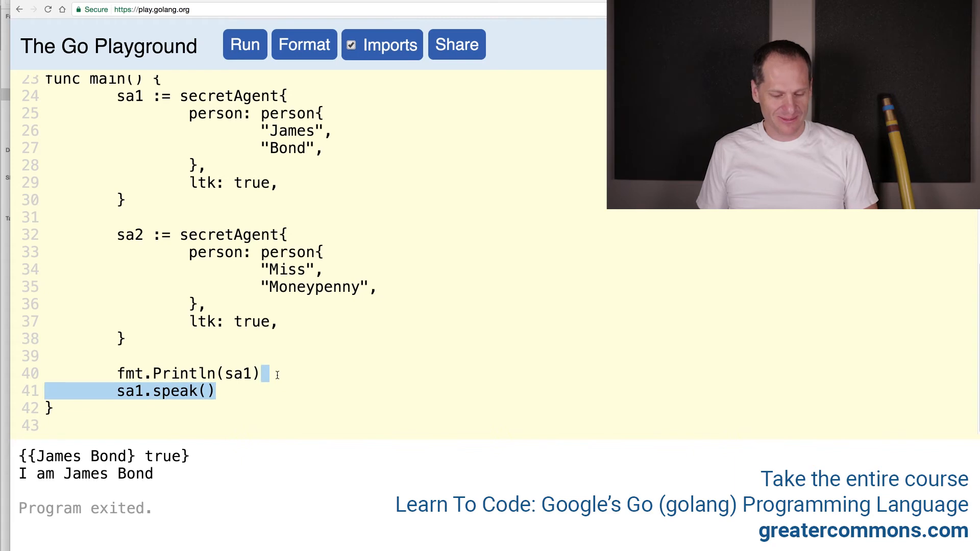
# Add sa2.speak() and run, printing I am Miss Moneypenny after James Bond.
pyautogui.write('sa2.speak()')
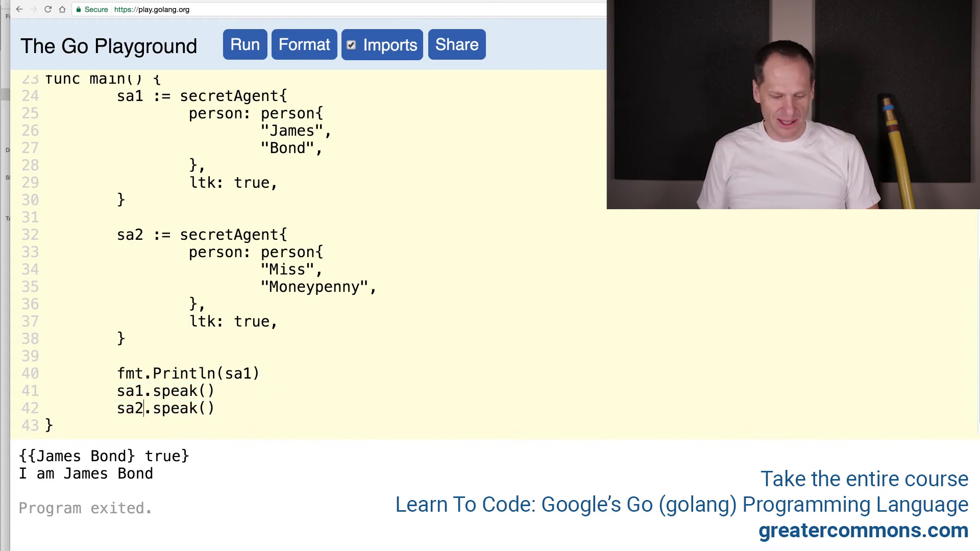
pyautogui.click(245, 44)
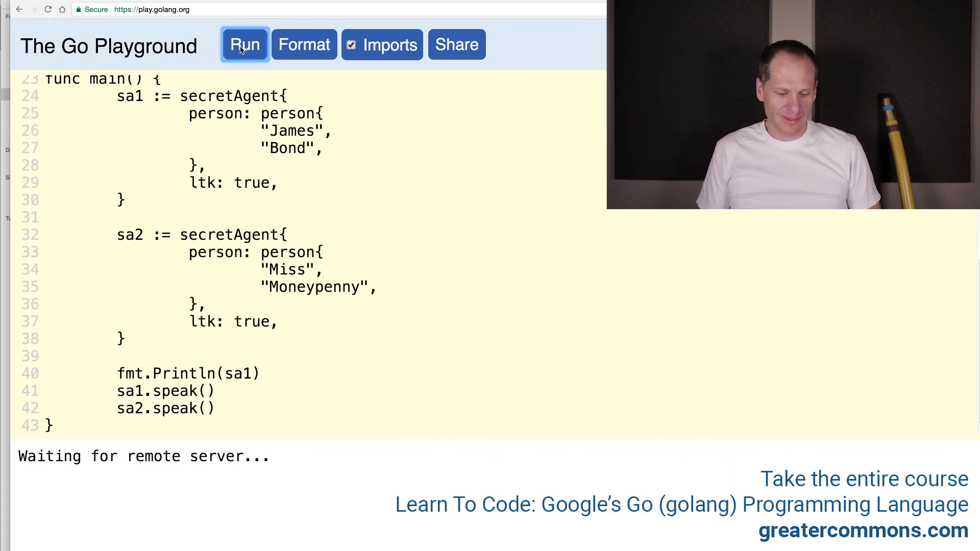
pyautogui.click(244, 45)
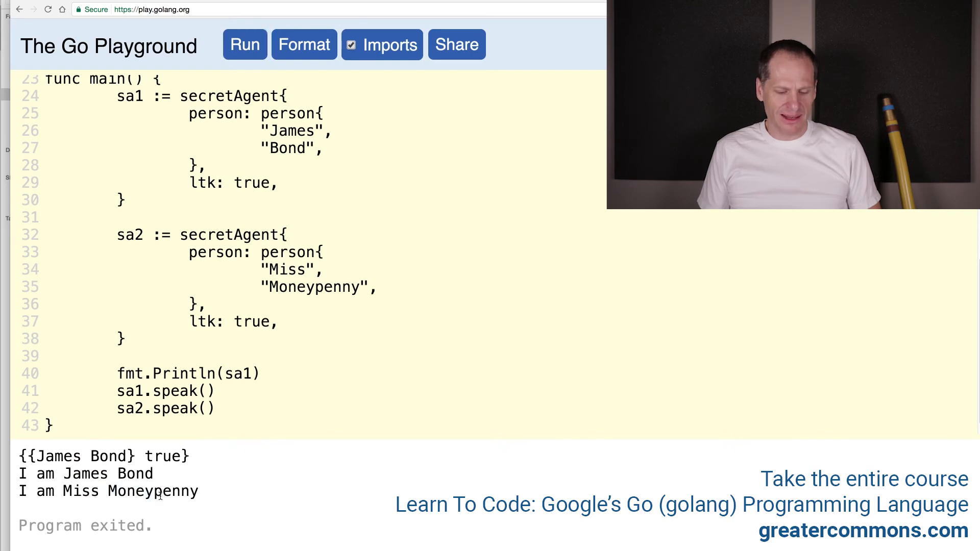
pyautogui.scroll(3)
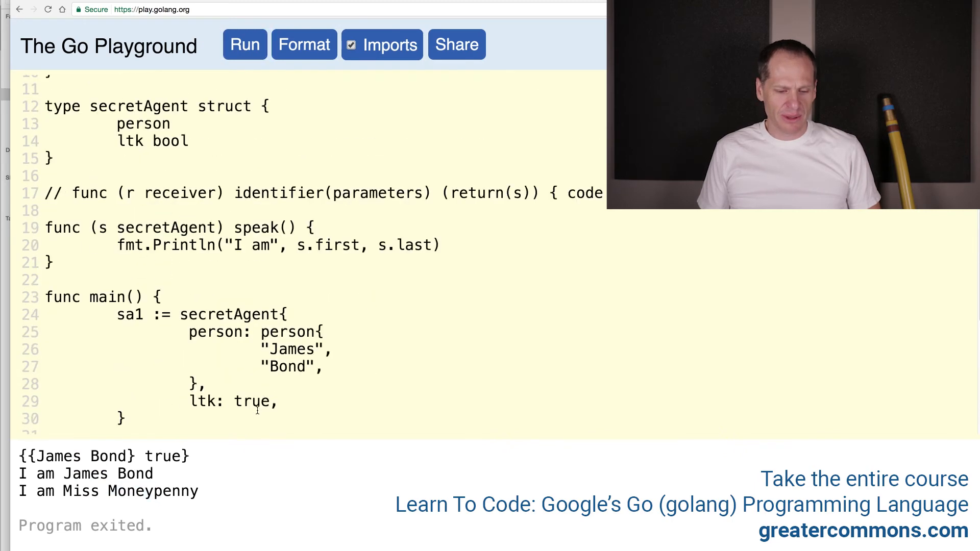
pyautogui.scroll(3)
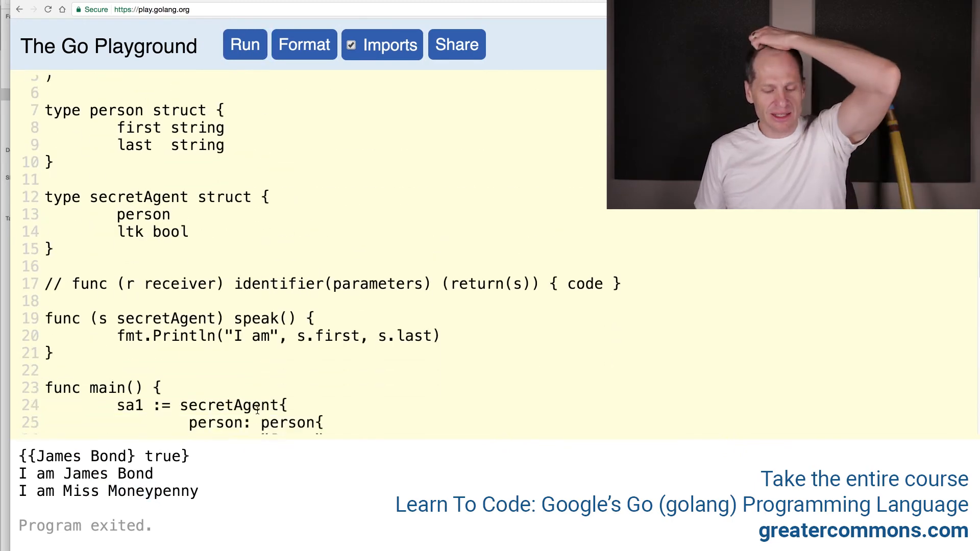
pyautogui.click(105, 319)
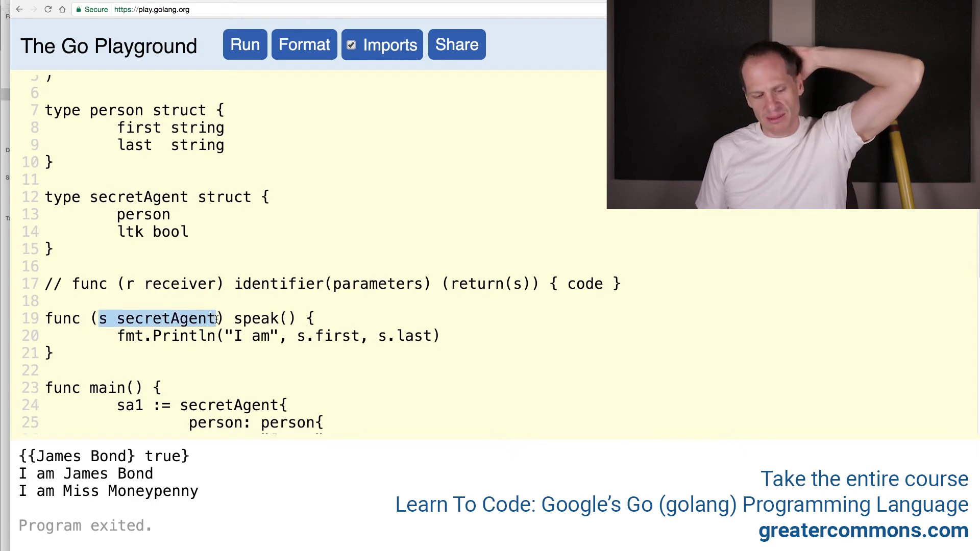
pyautogui.click(296, 336)
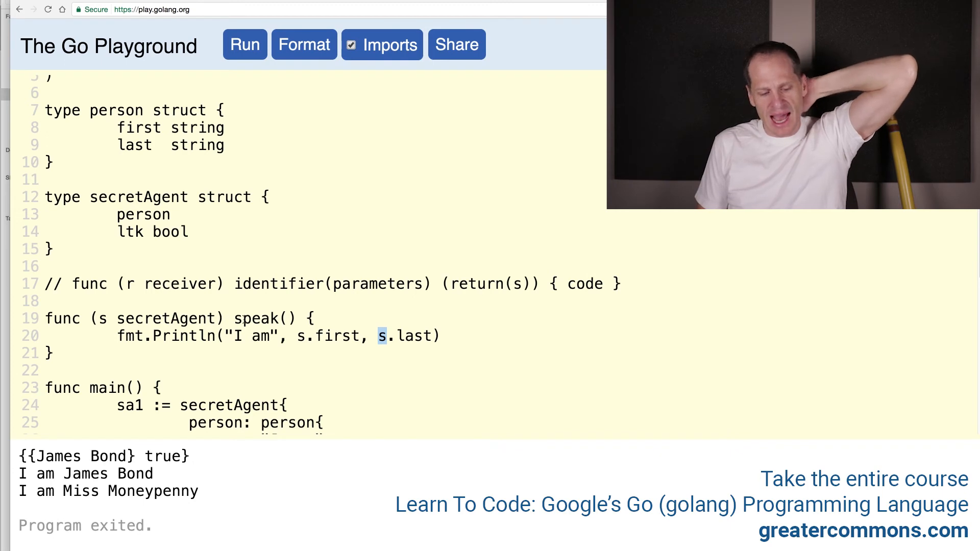
pyautogui.doubleClick(138, 197)
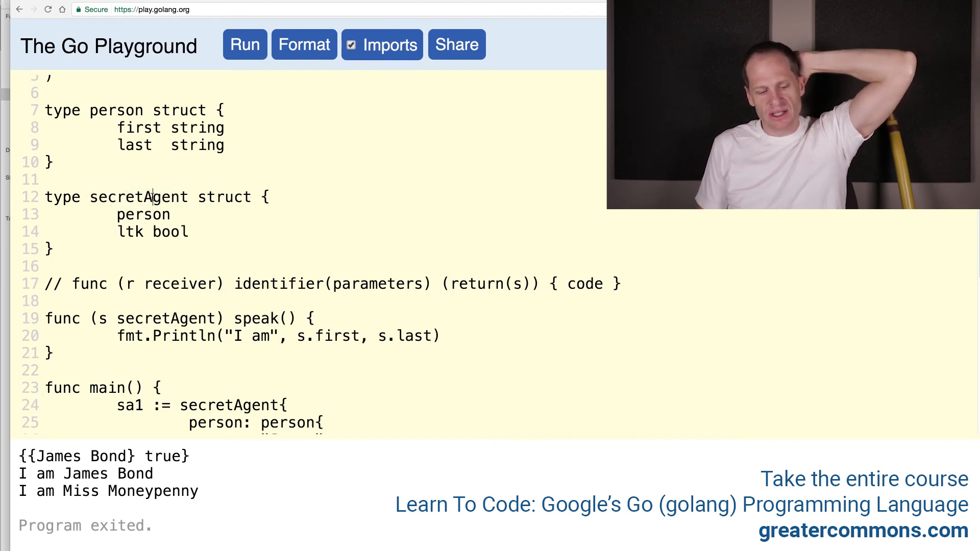
pyautogui.scroll(-3)
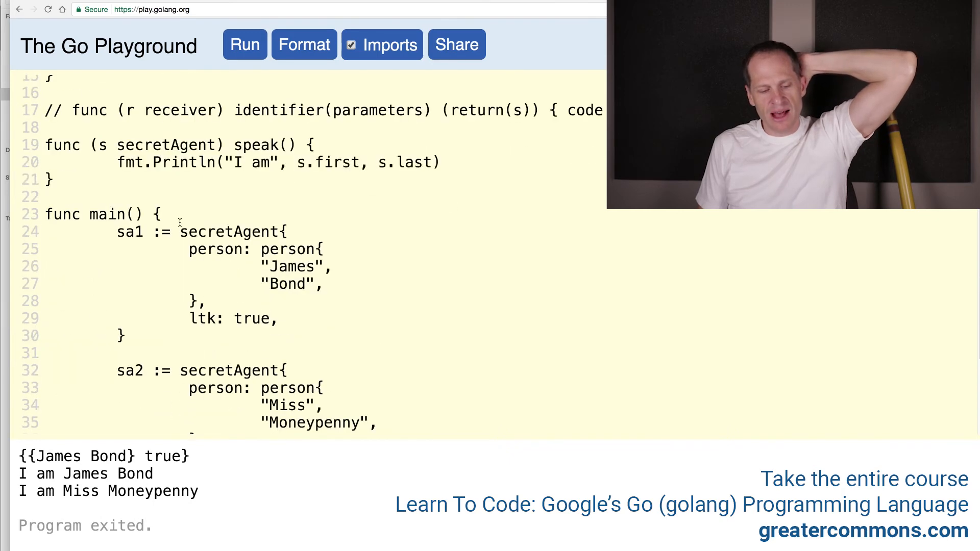
pyautogui.doubleClick(230, 231)
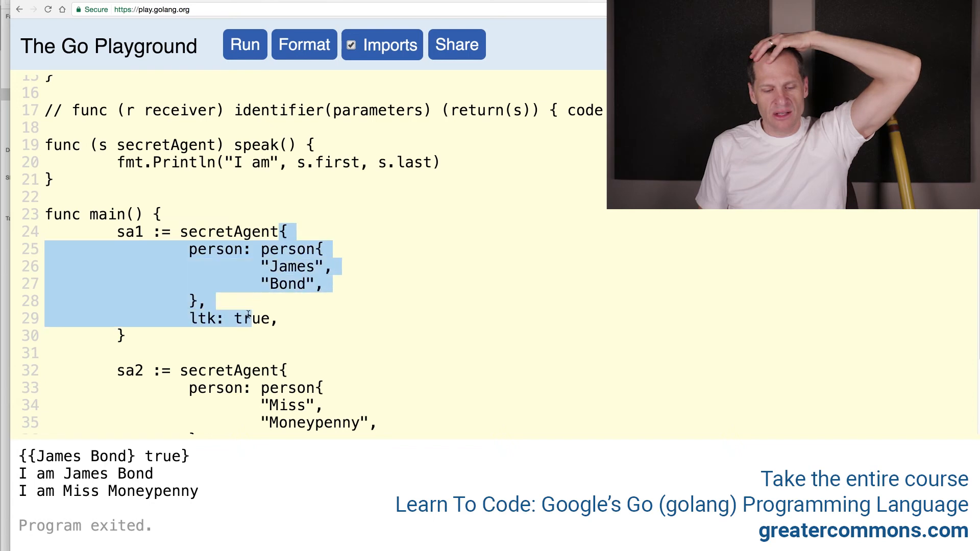
pyautogui.click(137, 232)
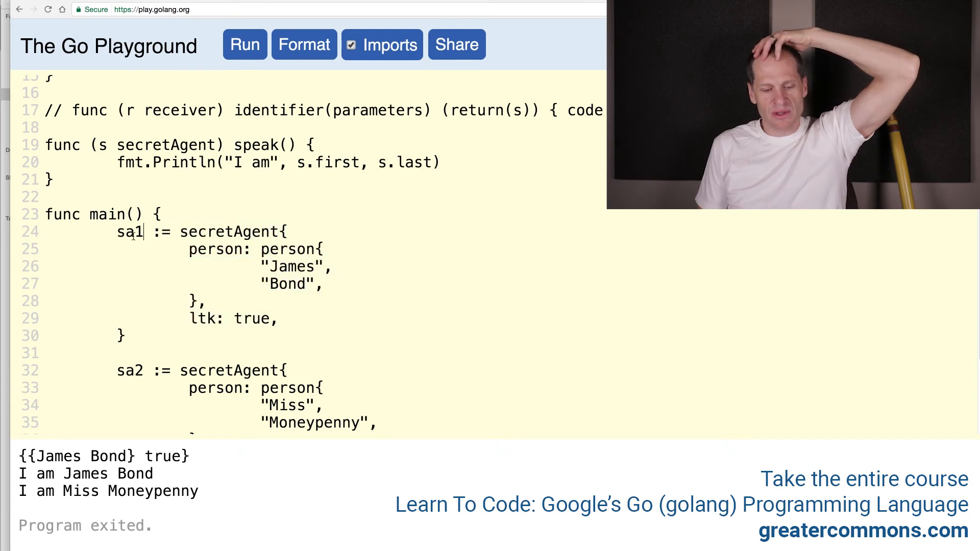
pyautogui.scroll(-3)
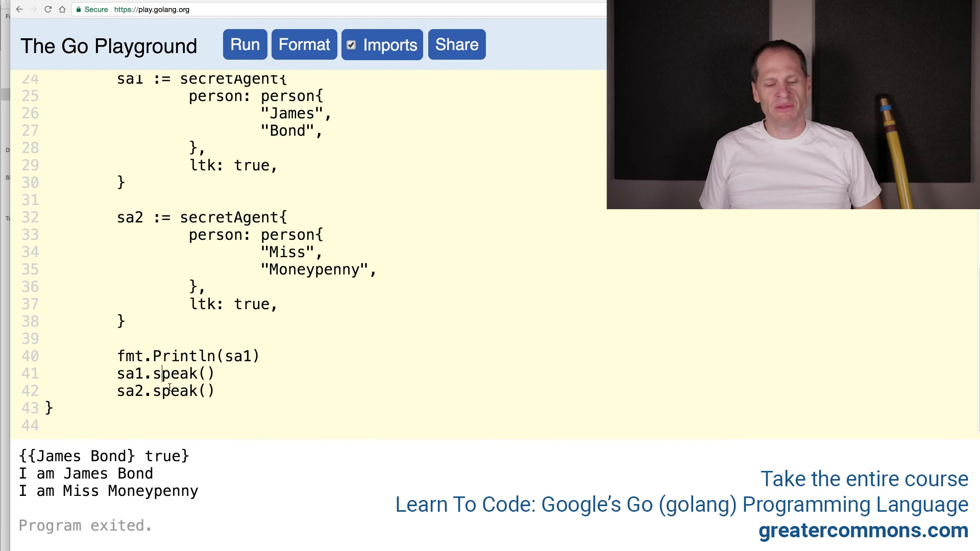
pyautogui.scroll(3)
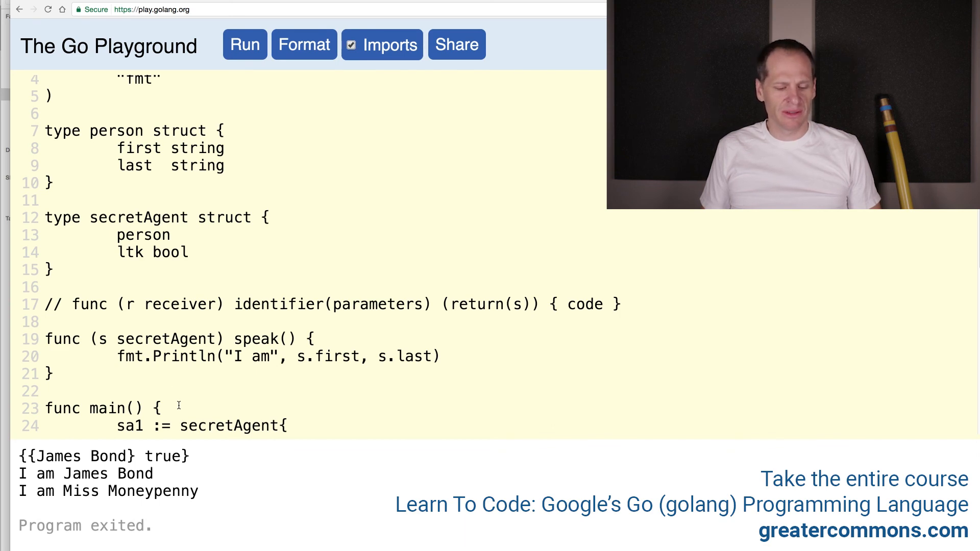
# Scroll to the top of the code and generate the program's Share link.
pyautogui.scroll(3)
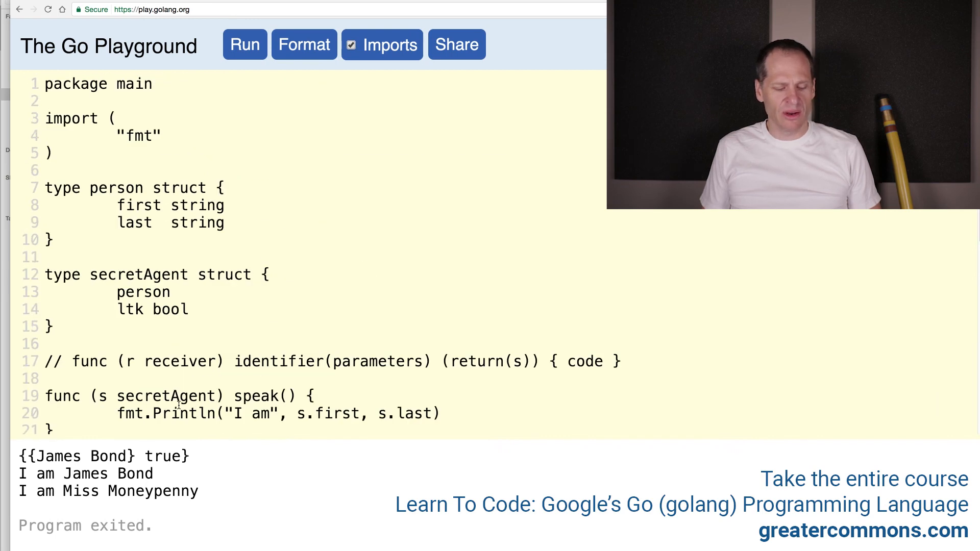
pyautogui.moveTo(469, 64)
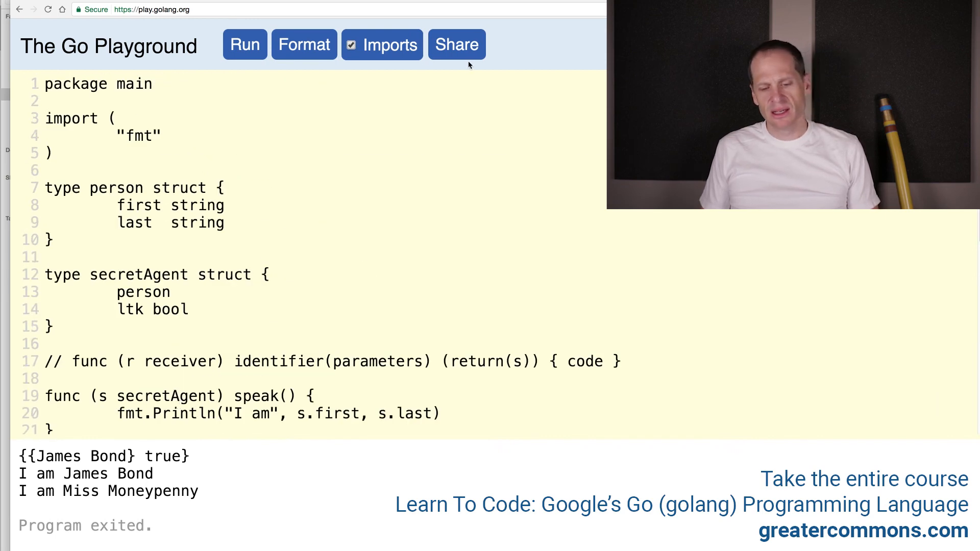
pyautogui.click(457, 45)
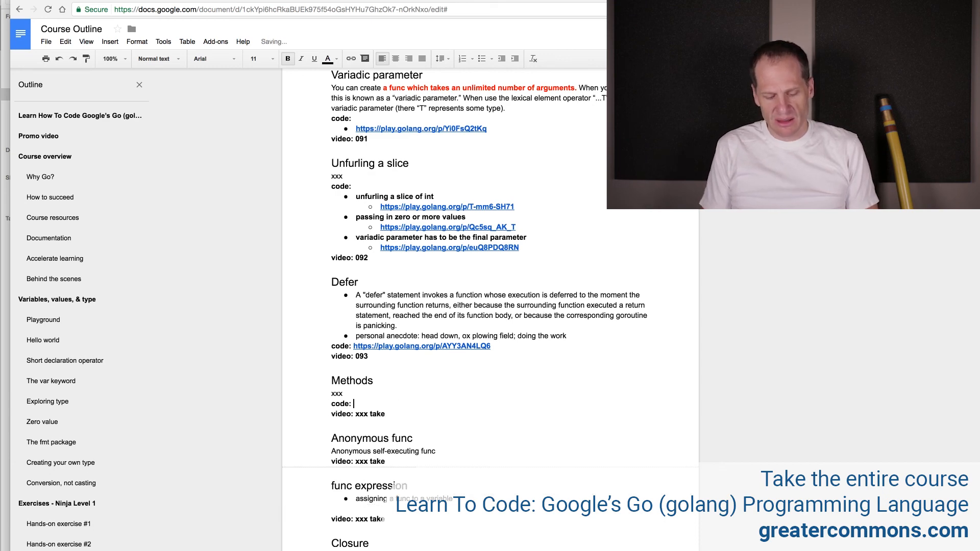
pyautogui.write('https://play.golang.org/p/HlBt2HHilm')
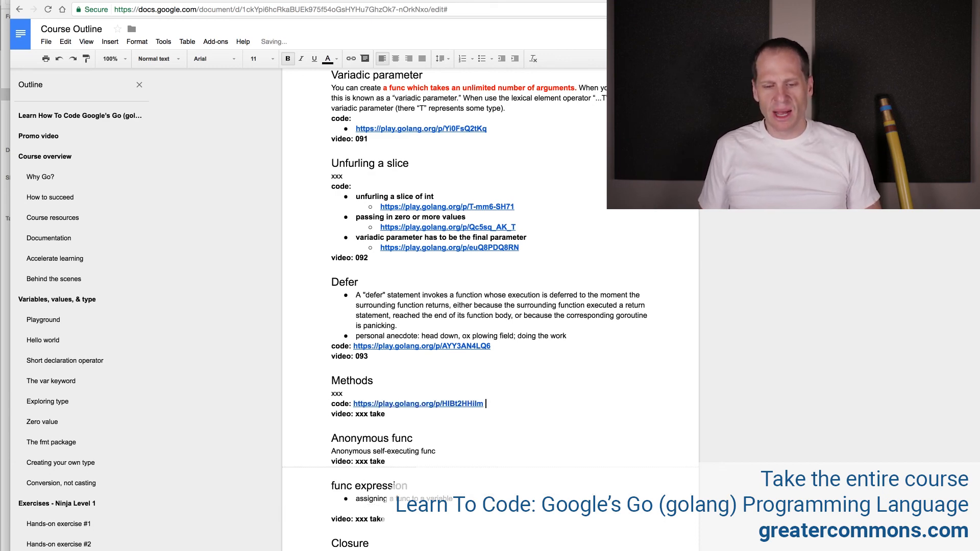